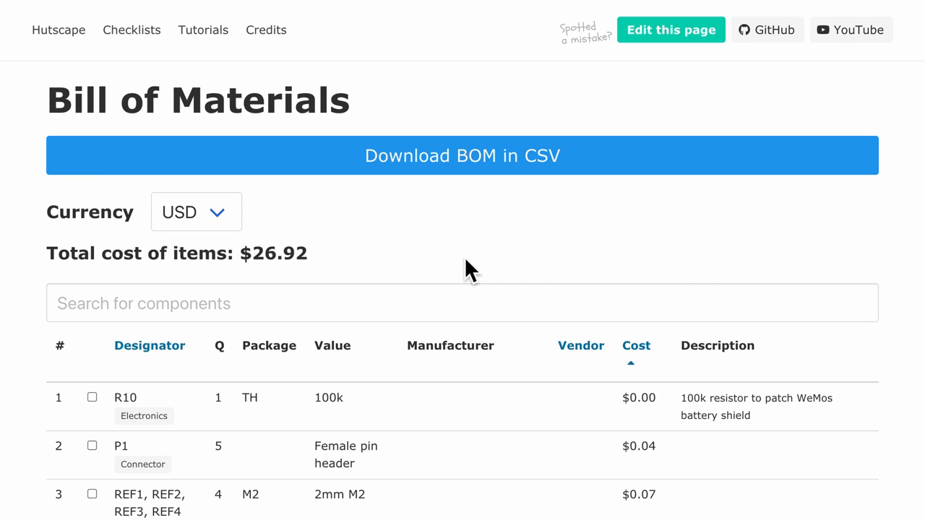
- Bring up the symbol fields table for the schematic
{"action": "scroll", "scroll_direction": "down", "scroll_amount": 3}
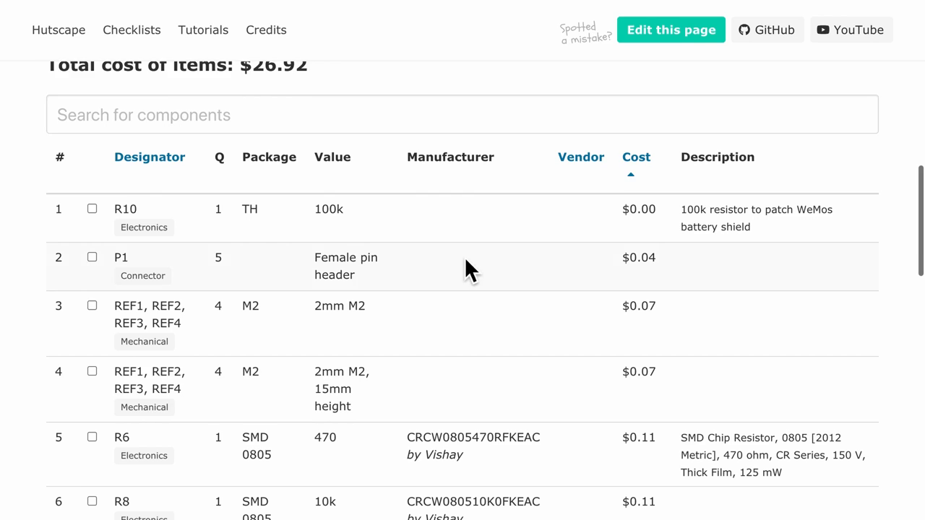
{"action": "mouse_move", "coordinate": [463, 402]}
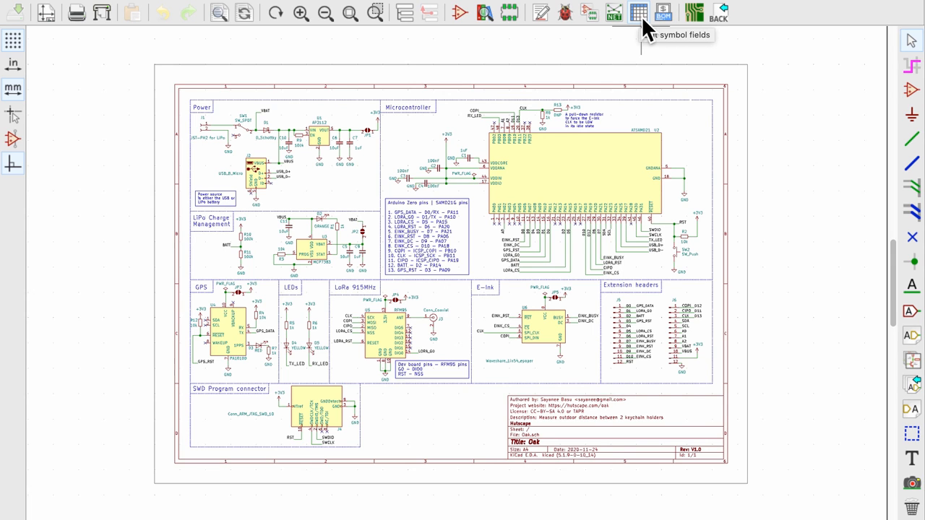
{"action": "left_click", "coordinate": [624, 12]}
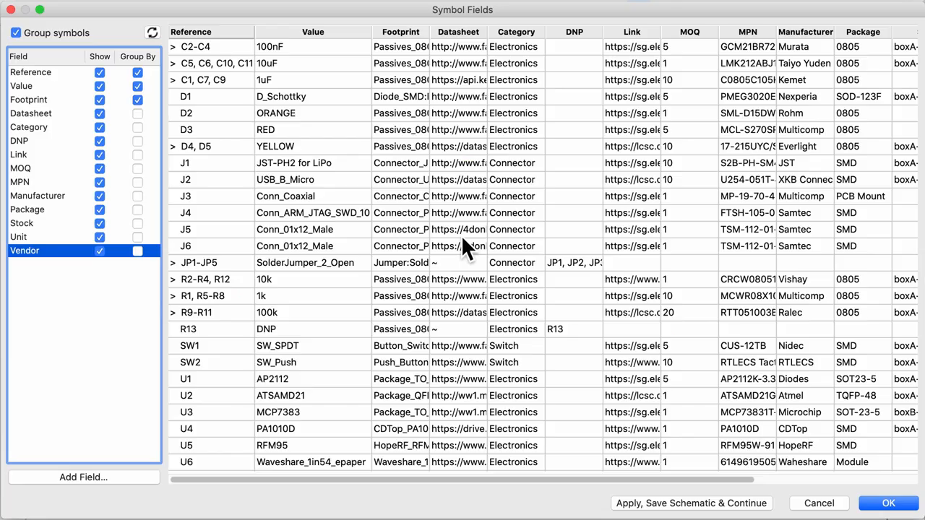
{"action": "mouse_move", "coordinate": [235, 45]}
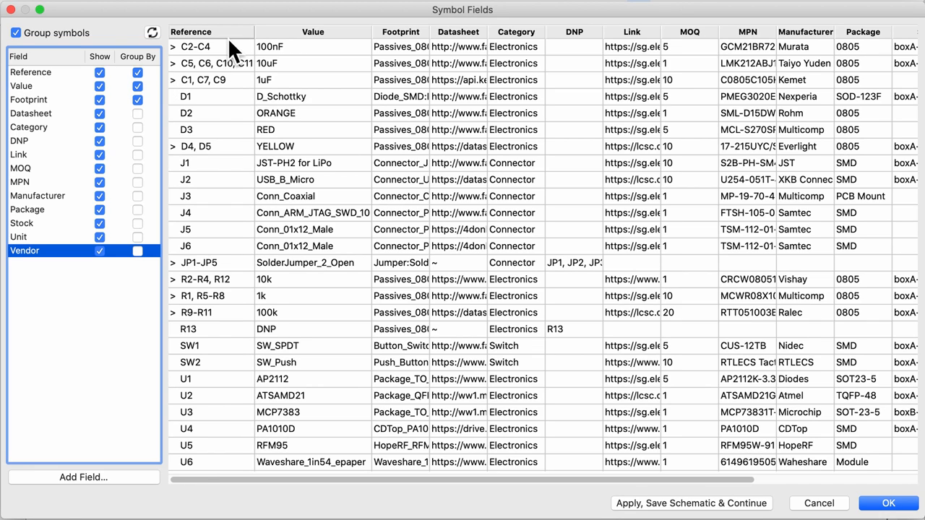
{"action": "mouse_move", "coordinate": [240, 319]}
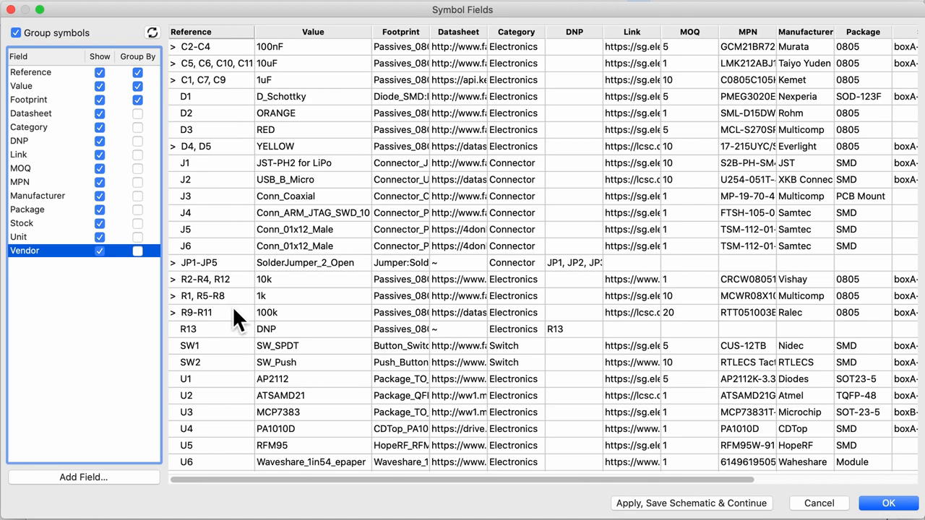
{"action": "scroll", "scroll_direction": "right", "scroll_amount": 3}
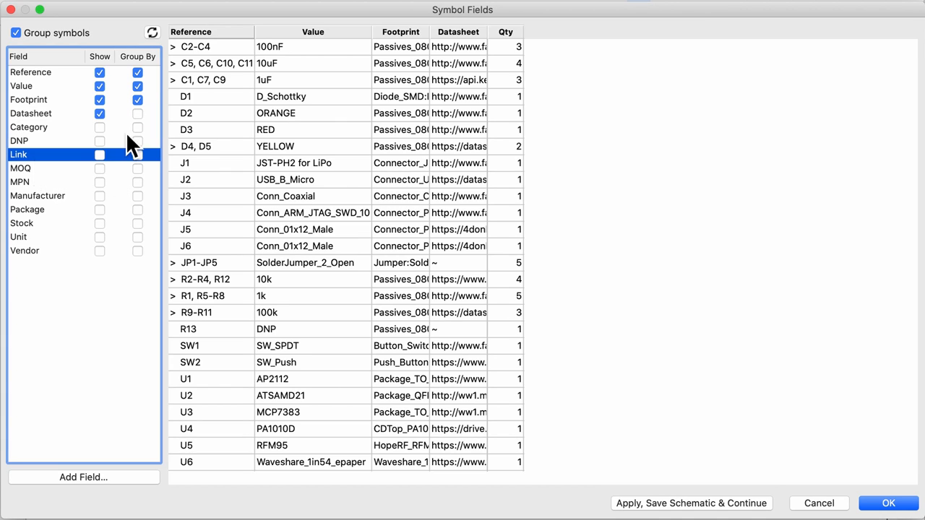
- Show the Link, MOQ, MPN, Manufacturer, Package, Unit price and Vendor columns
{"action": "left_click", "coordinate": [100, 155]}
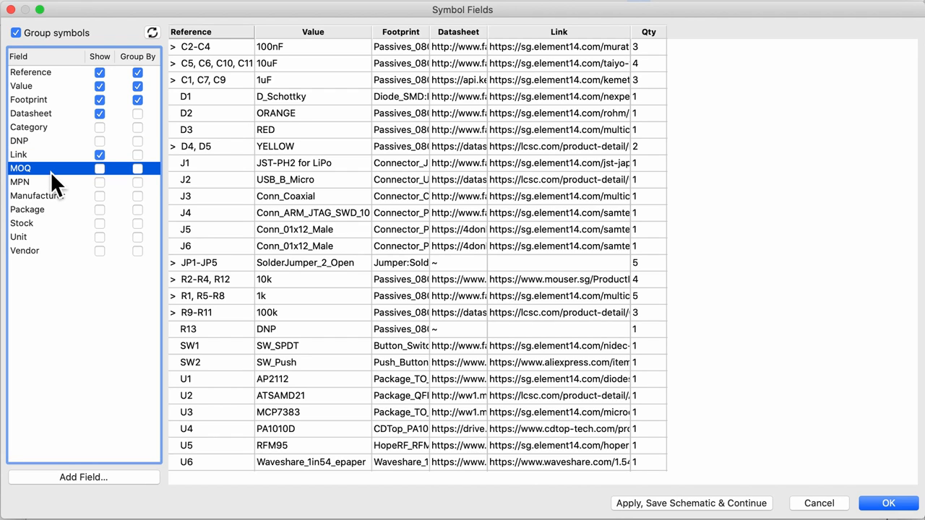
{"action": "left_click", "coordinate": [99, 168]}
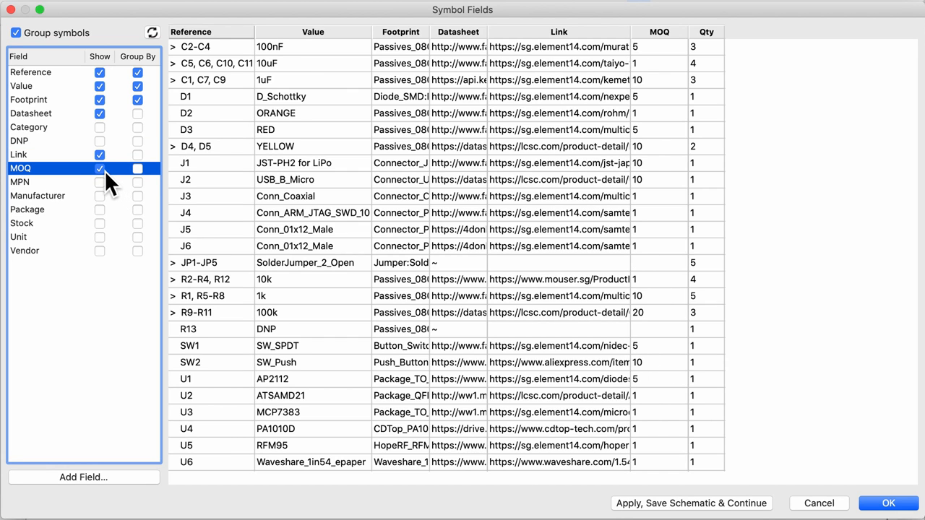
{"action": "left_click", "coordinate": [100, 182]}
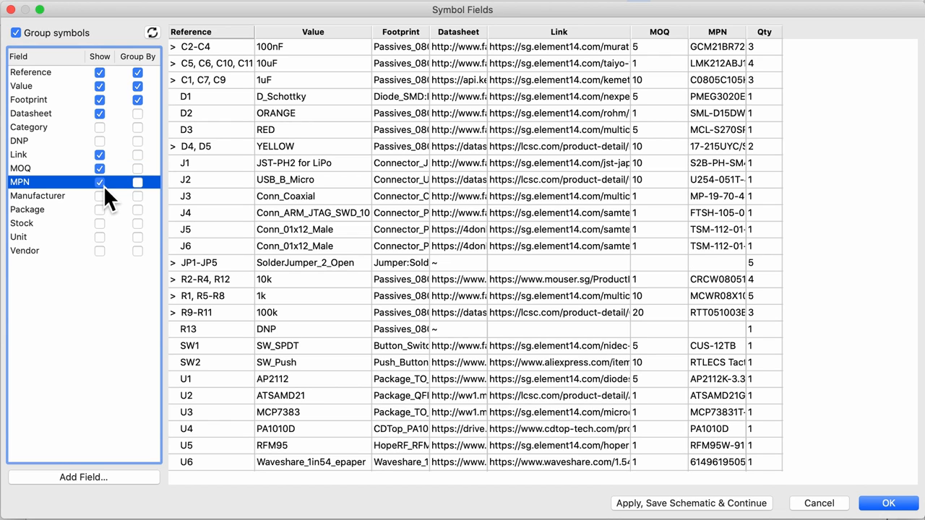
{"action": "left_click", "coordinate": [100, 196]}
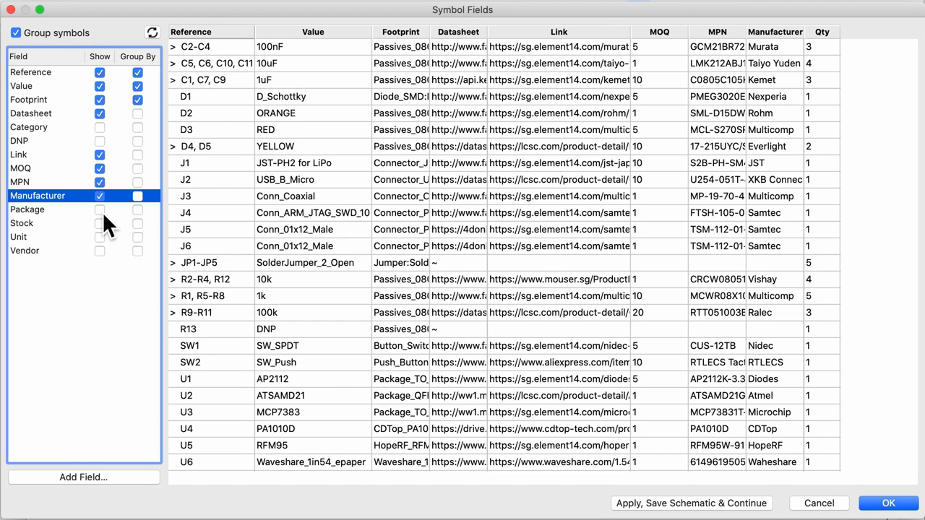
{"action": "left_click", "coordinate": [99, 210]}
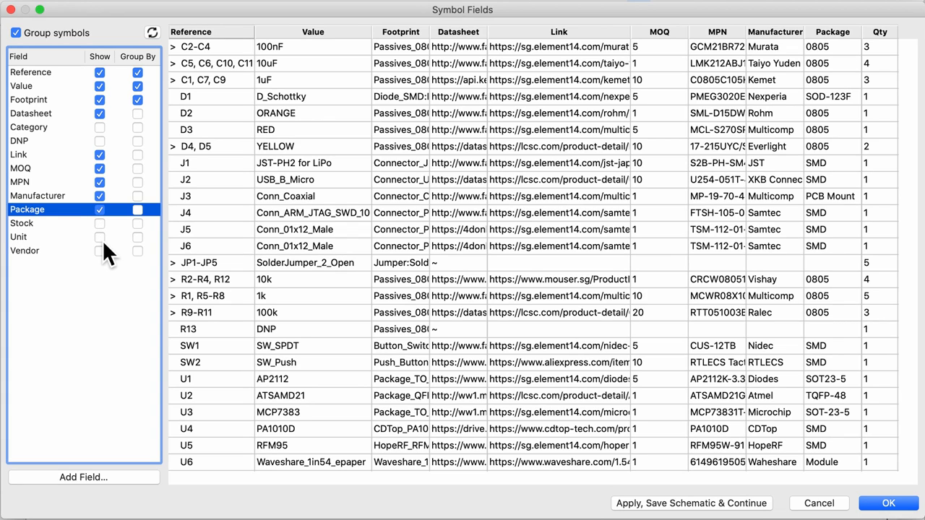
{"action": "left_click", "coordinate": [100, 236]}
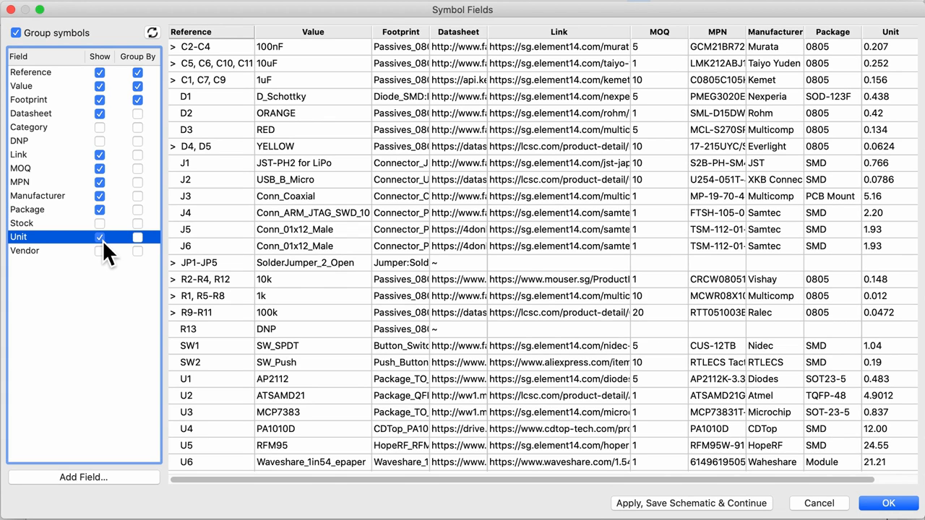
{"action": "left_click", "coordinate": [99, 251]}
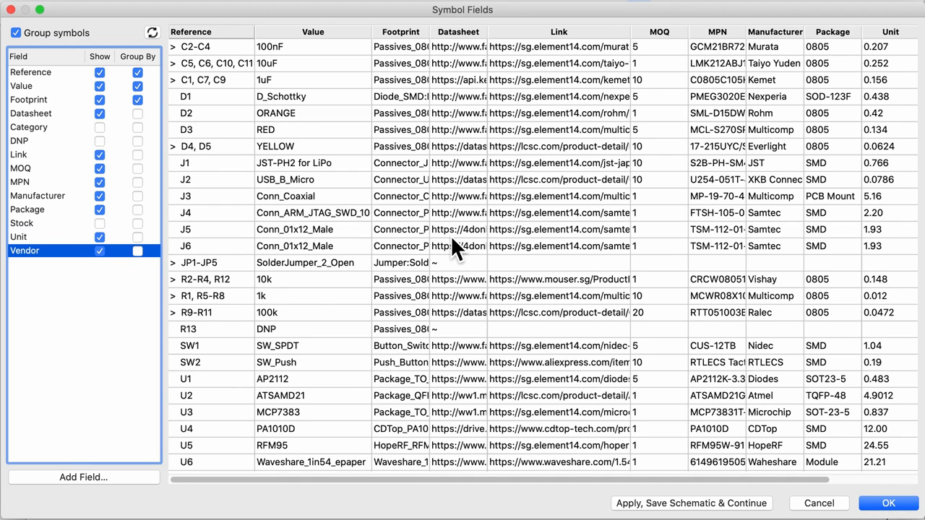
{"action": "left_click", "coordinate": [100, 223]}
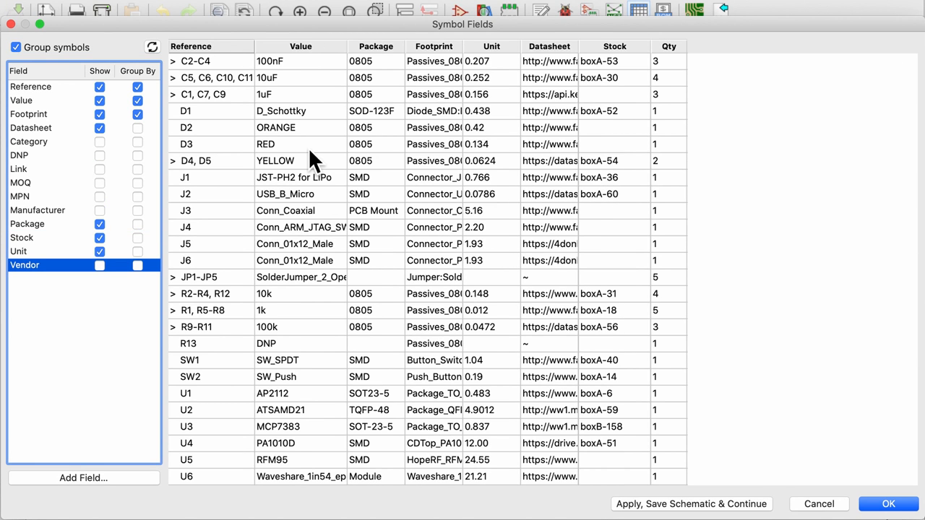
{"action": "mouse_move", "coordinate": [264, 87]}
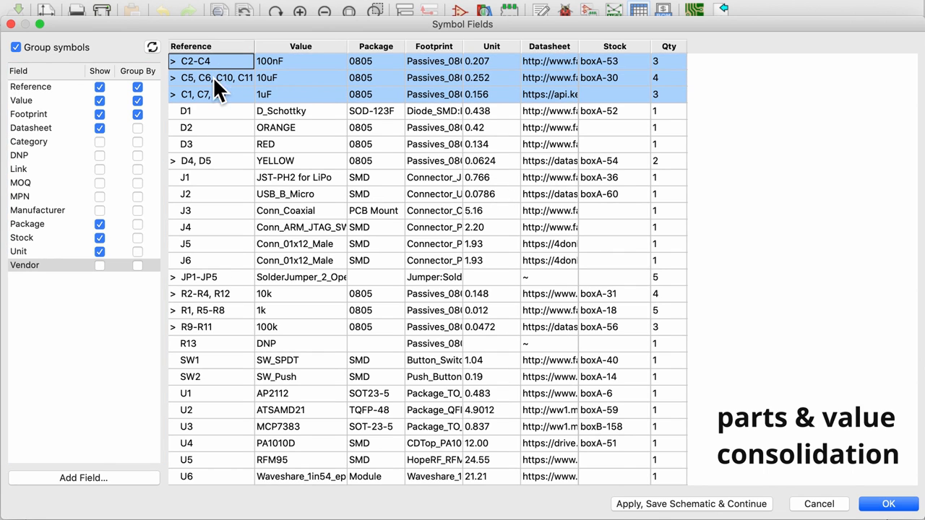
{"action": "mouse_move", "coordinate": [235, 98]}
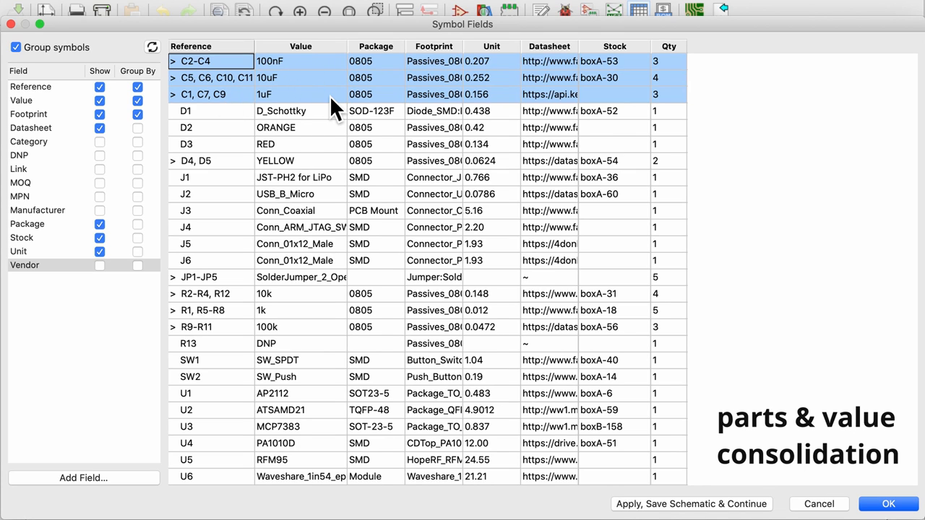
{"action": "mouse_move", "coordinate": [649, 80]}
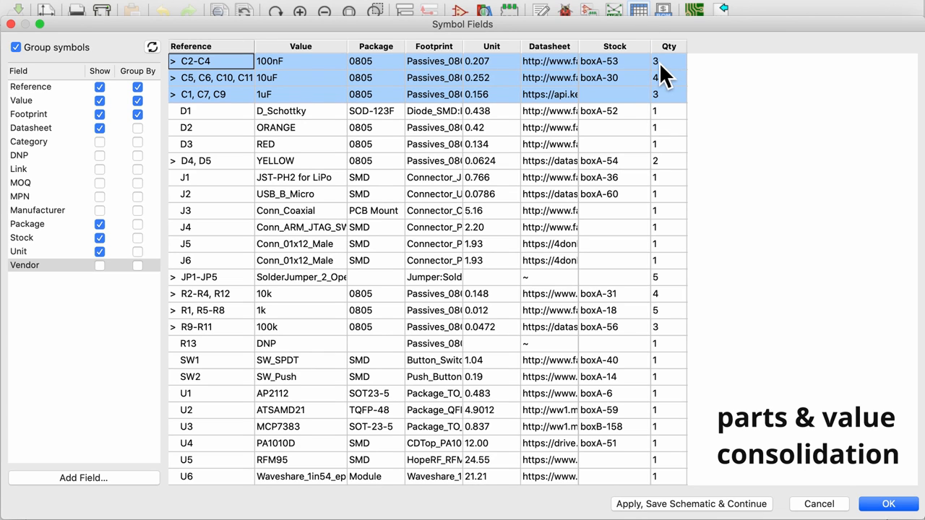
{"action": "mouse_move", "coordinate": [297, 72]}
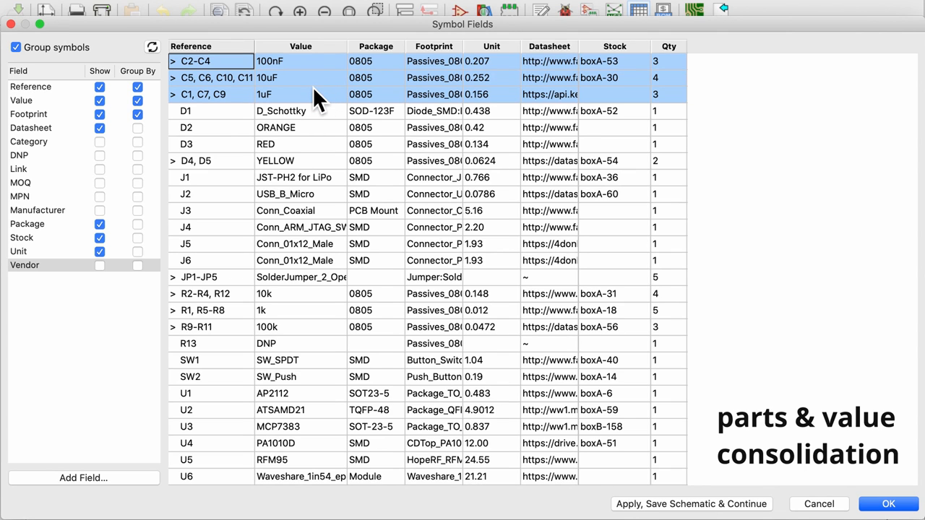
{"action": "mouse_move", "coordinate": [303, 106]}
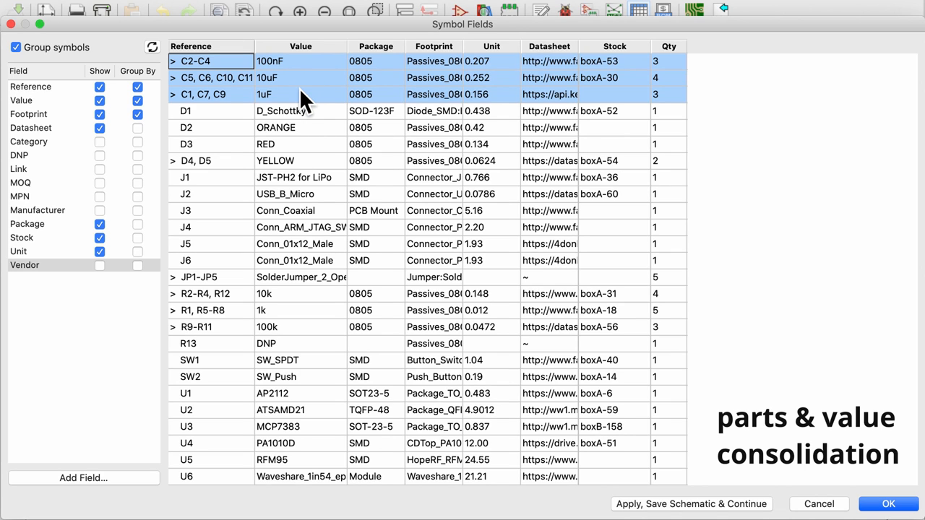
- Pick out the grouped LED rows D2 through D5 in the table
{"action": "left_click", "coordinate": [209, 127]}
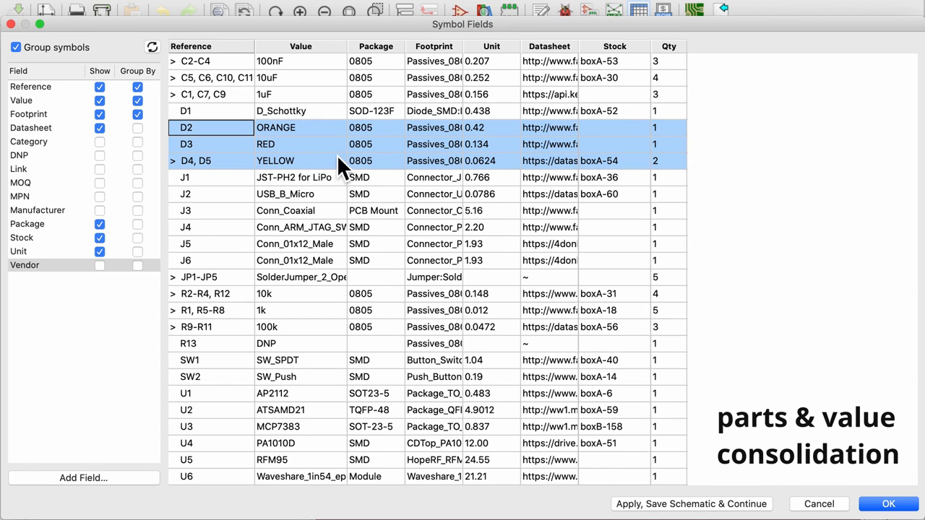
{"action": "mouse_move", "coordinate": [676, 151]}
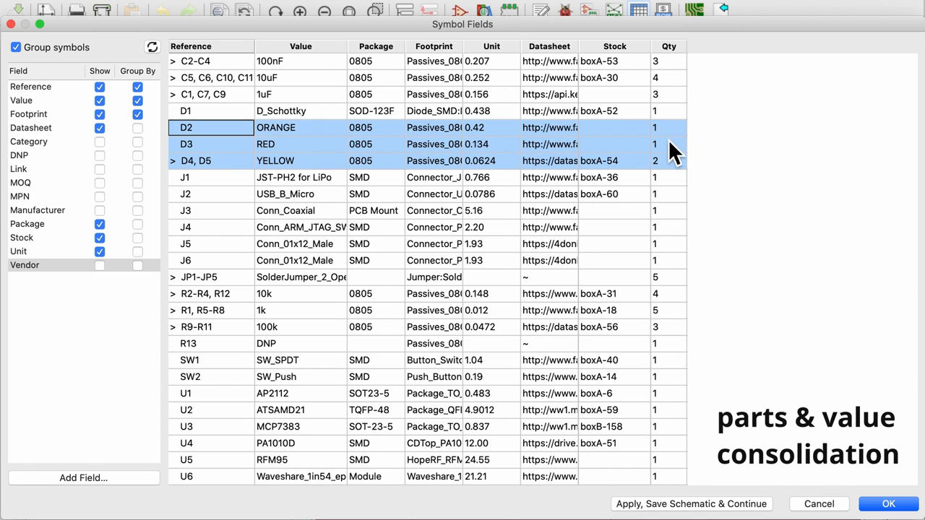
{"action": "mouse_move", "coordinate": [687, 184]}
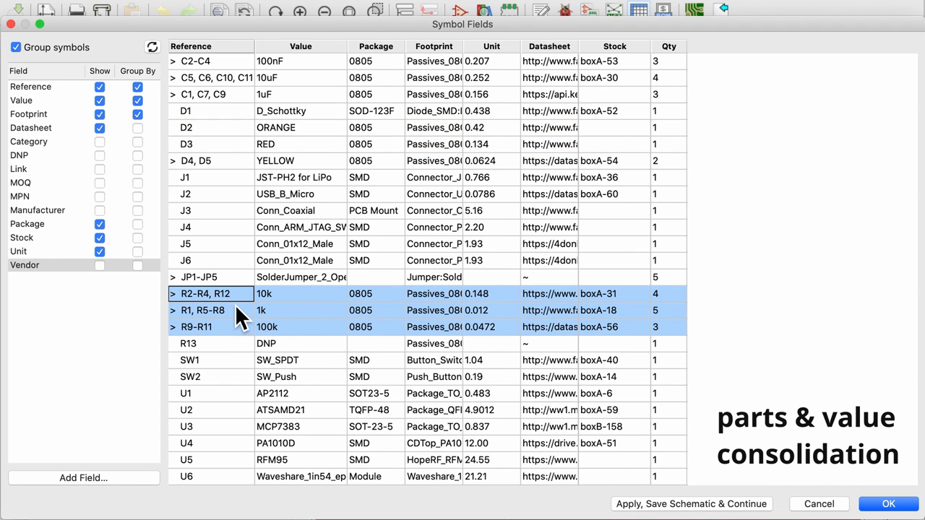
{"action": "mouse_move", "coordinate": [302, 313]}
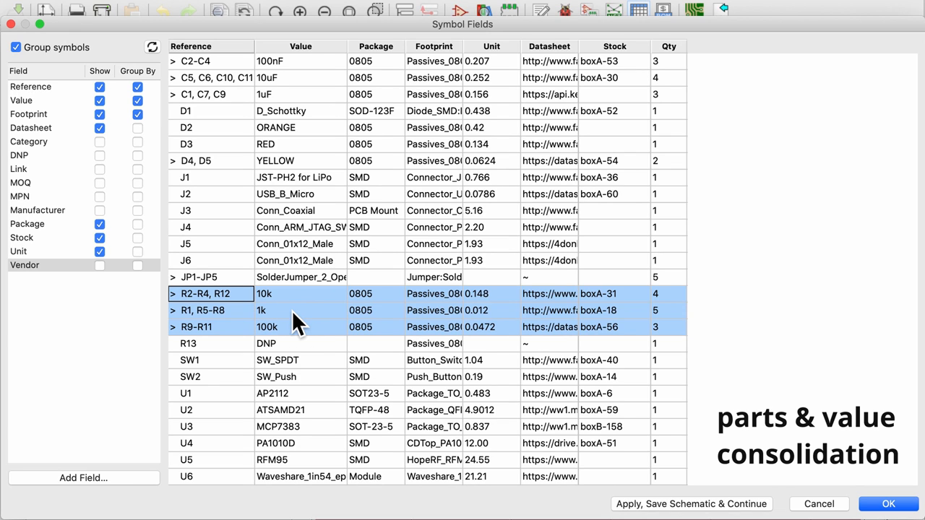
{"action": "mouse_move", "coordinate": [302, 316]}
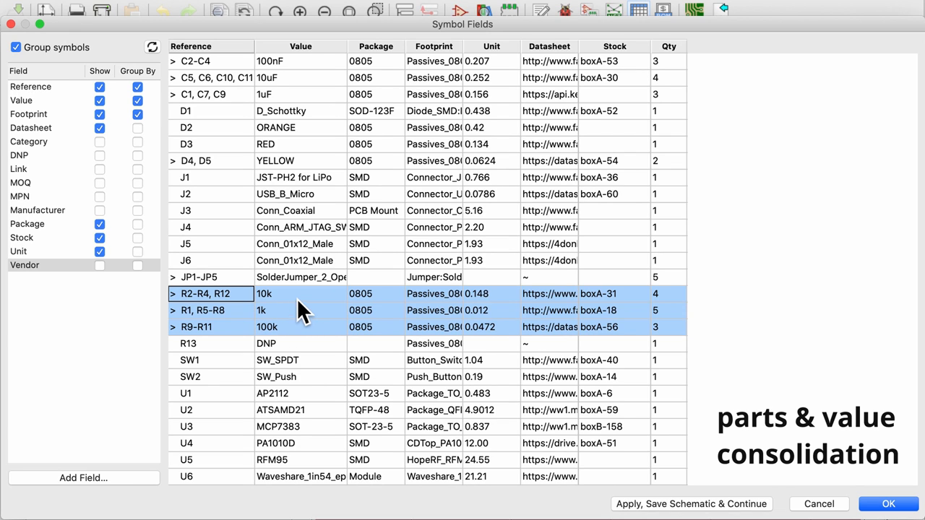
{"action": "mouse_move", "coordinate": [293, 151]}
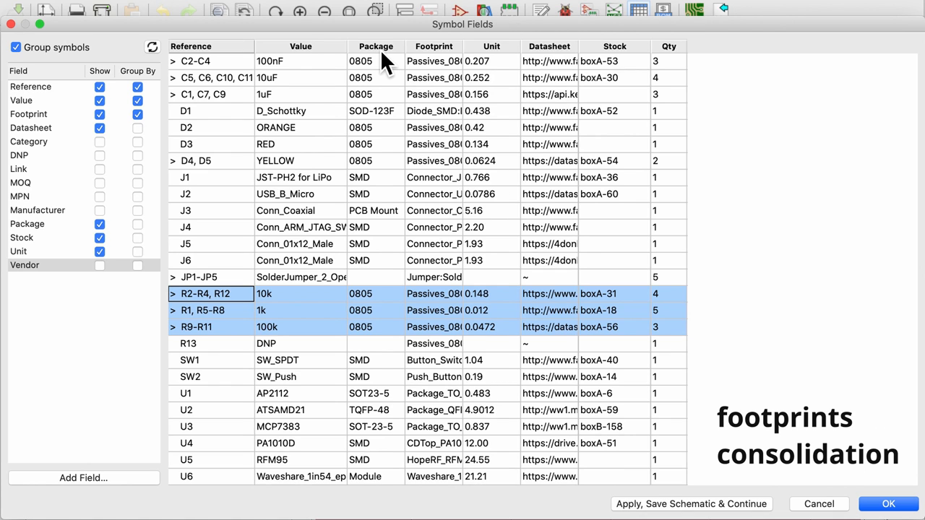
- Sort the parts by ascending unit price and select the Unit column
{"action": "left_click", "coordinate": [434, 45]}
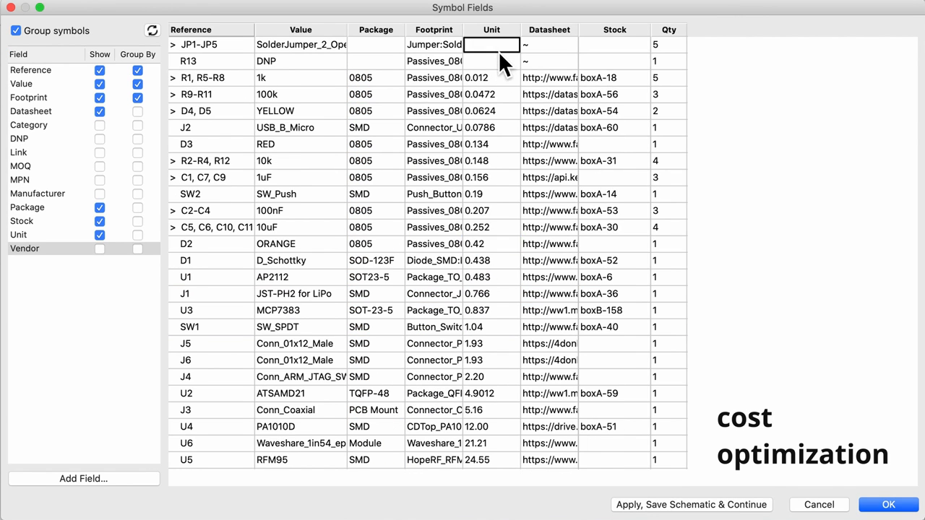
{"action": "left_click", "coordinate": [492, 29]}
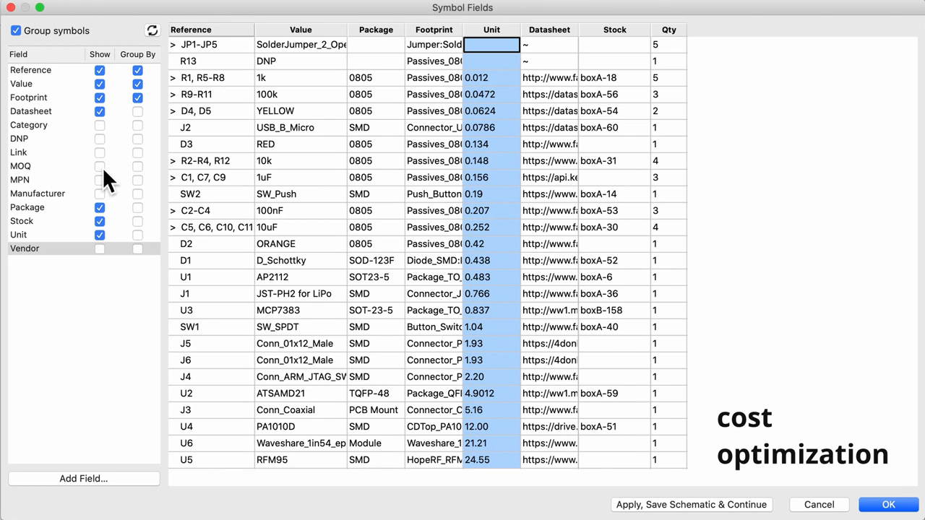
{"action": "left_click", "coordinate": [100, 165]}
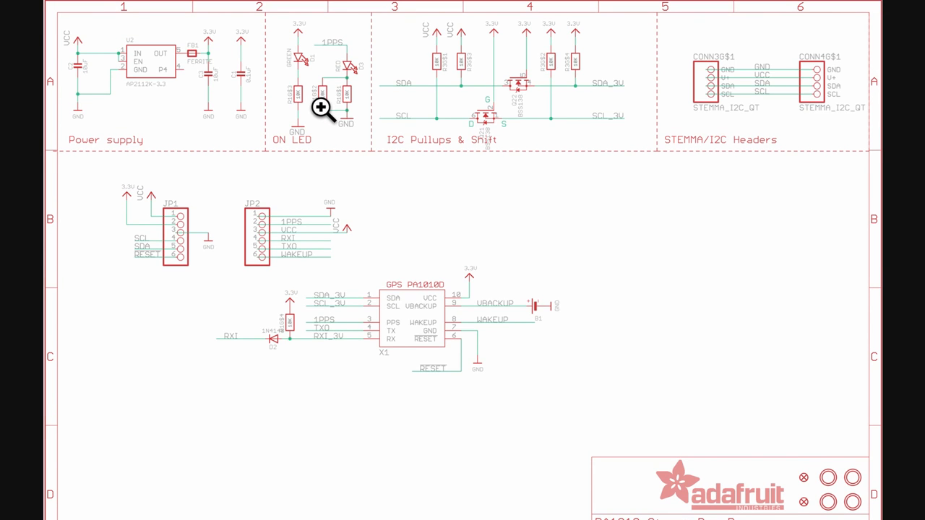
- Zoom in on the Adafruit PA1010D breakout schematic
{"action": "left_click", "coordinate": [318, 106]}
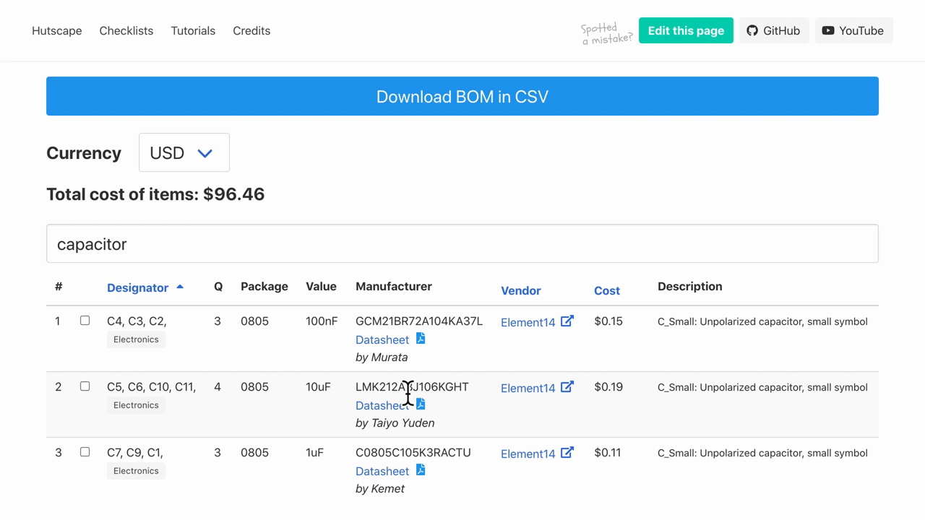
- Select the 10uF capacitor's part number LMK212ABJ106KGHT
{"action": "double_click", "coordinate": [413, 388]}
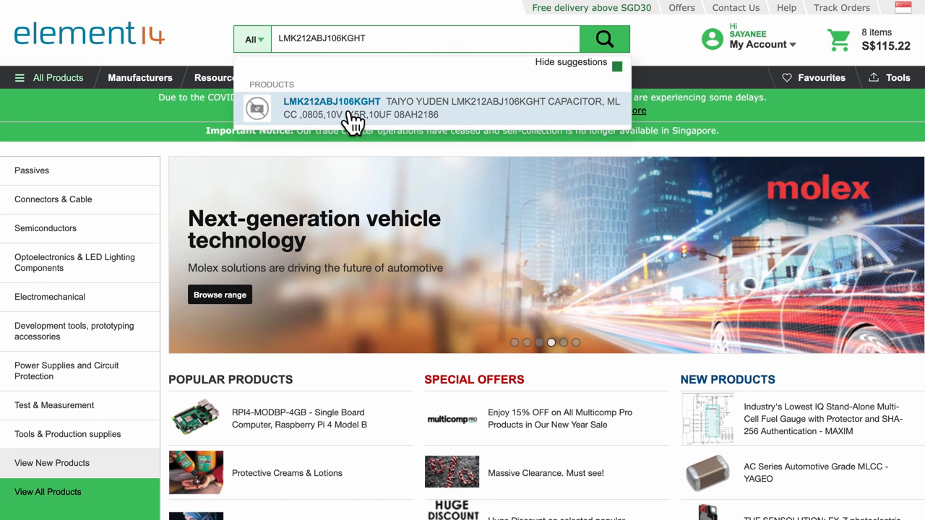
- View the 10uF capacitor listing, then select the 10k resistor's part number CRCW080510K0FKEAC
{"action": "left_click", "coordinate": [330, 101]}
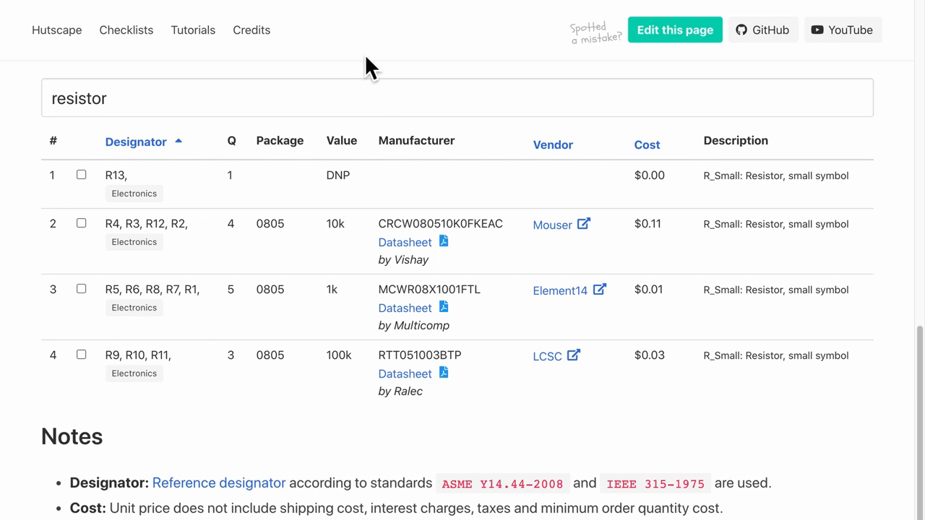
{"action": "double_click", "coordinate": [440, 223]}
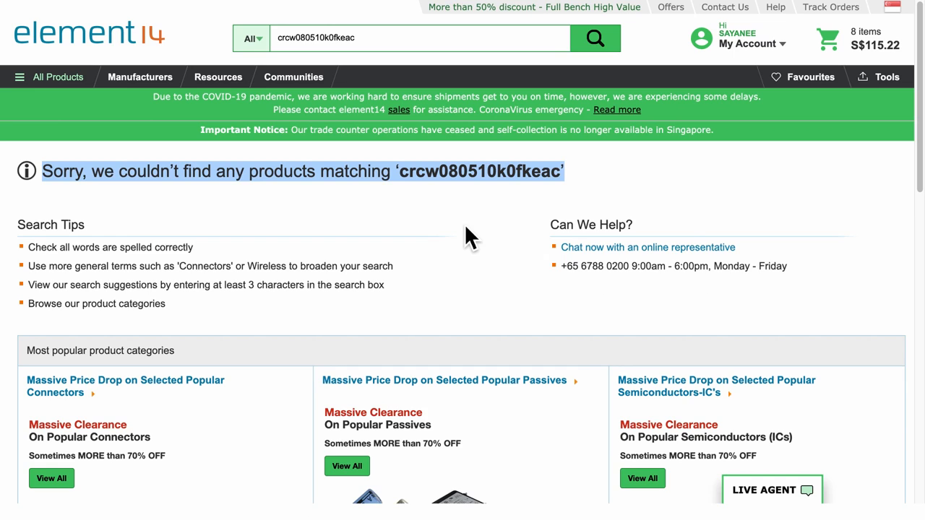
{"action": "mouse_move", "coordinate": [344, 181]}
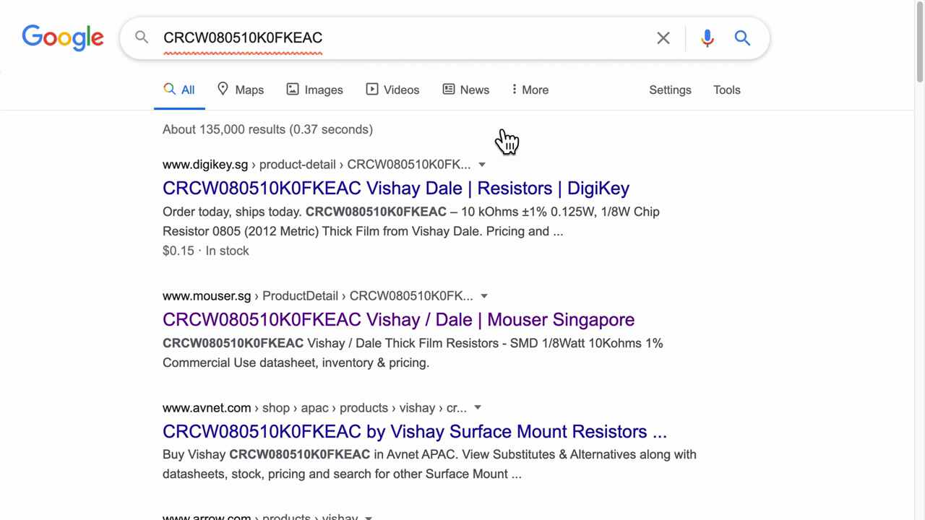
- Scroll through the DigiKey, Mouser, Avnet and Arrow results for CRCW080510K0FKEAC
{"action": "scroll", "scroll_direction": "down", "scroll_amount": 3}
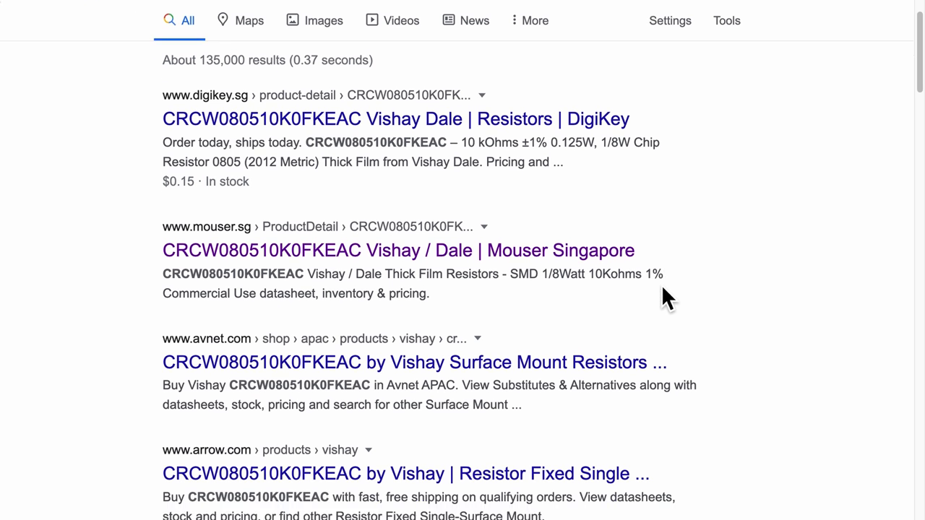
{"action": "scroll", "scroll_direction": "down", "scroll_amount": 3}
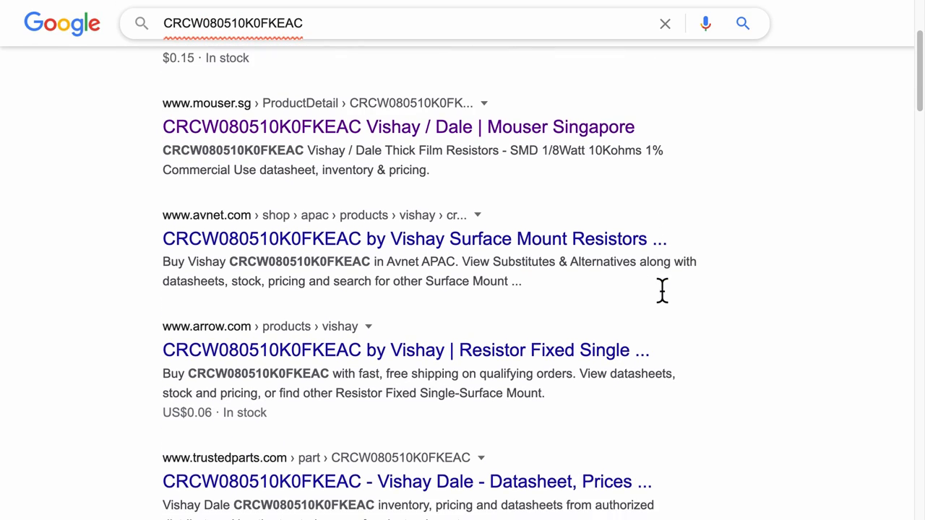
{"action": "scroll", "scroll_direction": "down", "scroll_amount": 3}
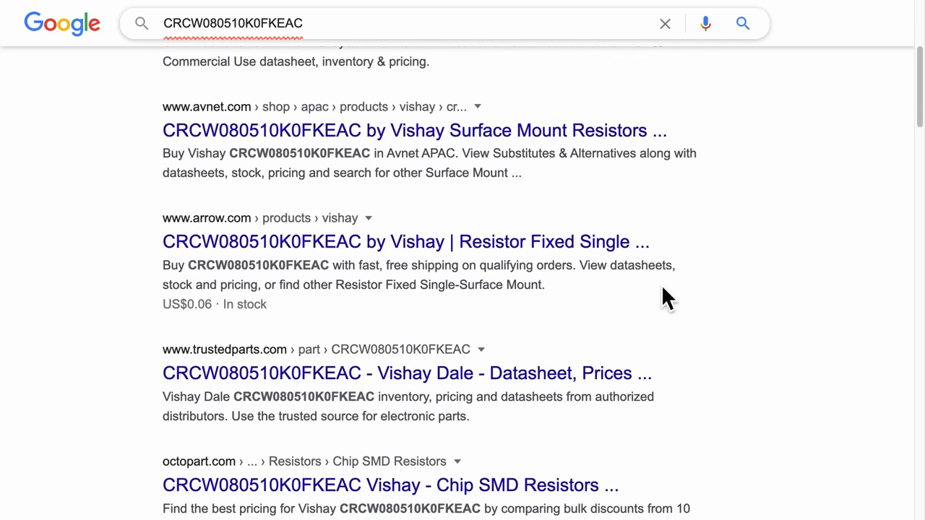
{"action": "scroll", "scroll_direction": "down", "scroll_amount": 3}
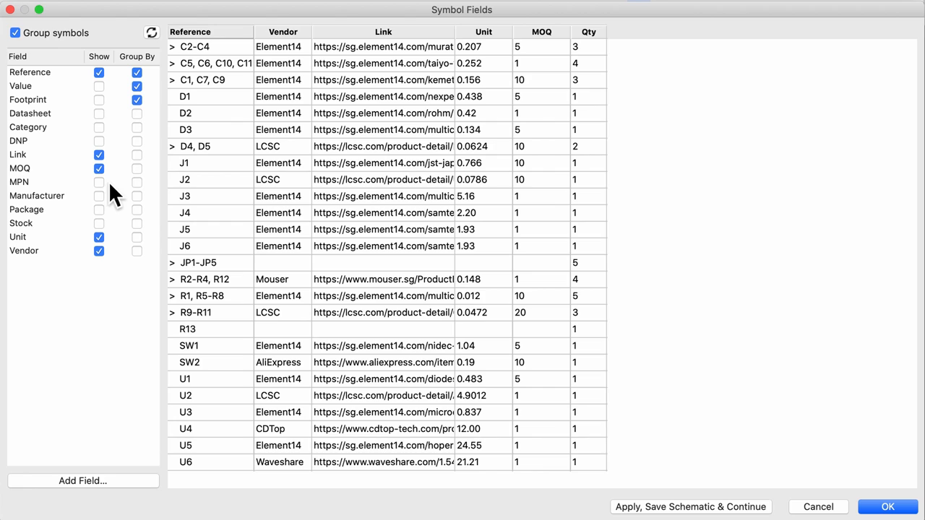
{"action": "mouse_move", "coordinate": [48, 173]}
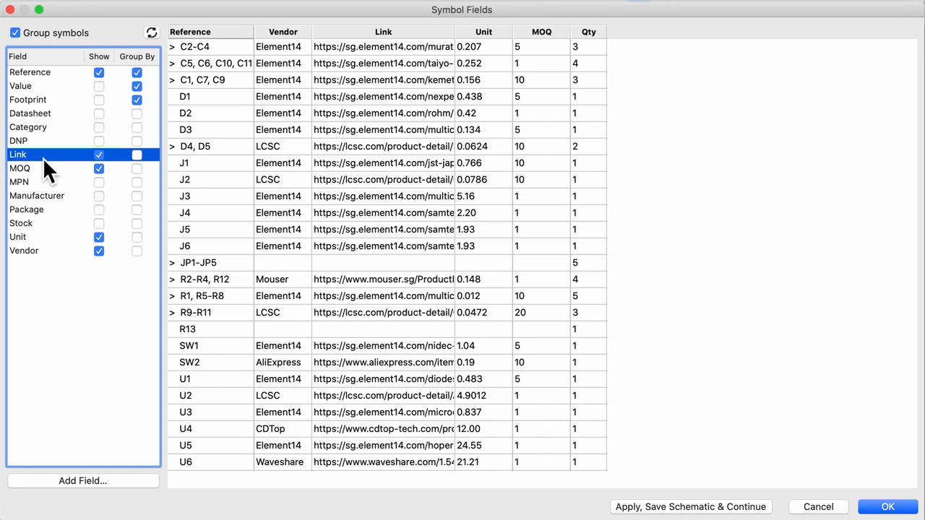
{"action": "mouse_move", "coordinate": [68, 253]}
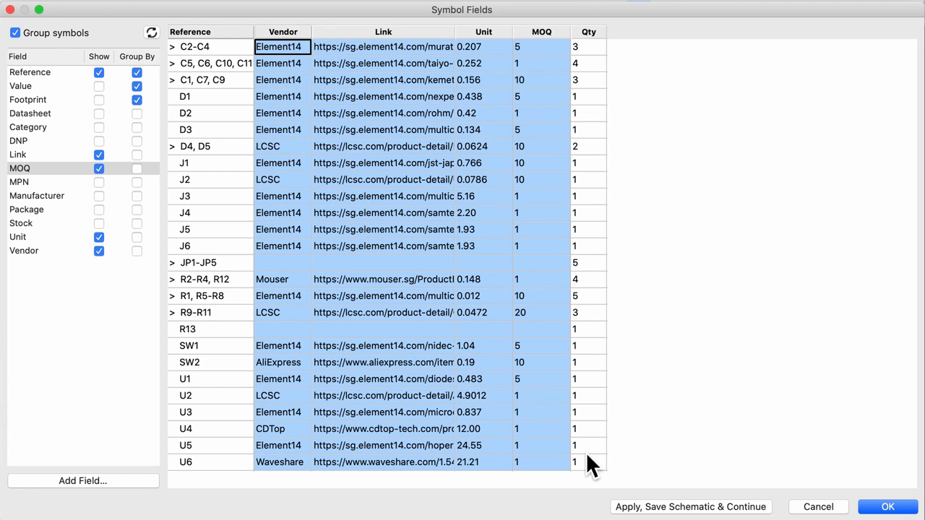
- Add a new symbol field and name it 'Lead times'
{"action": "left_click", "coordinate": [82, 482]}
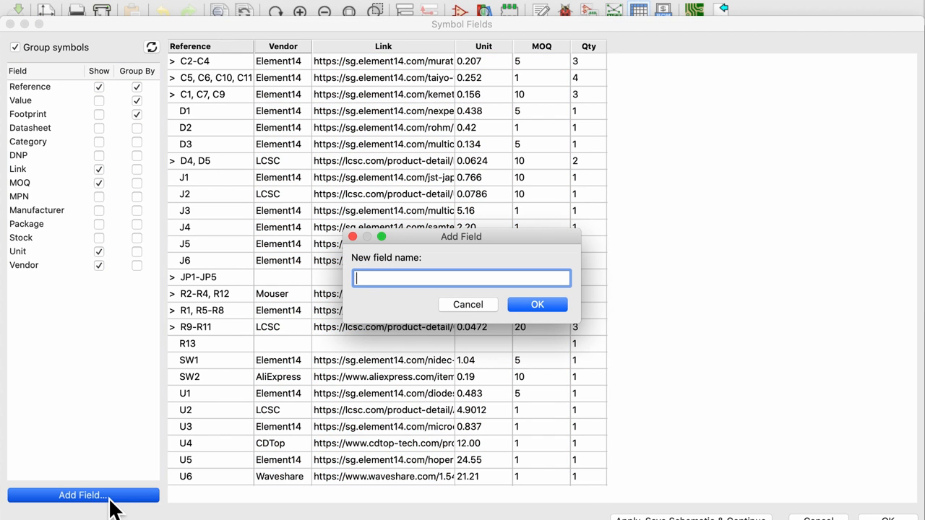
{"action": "type", "text": "Lead"}
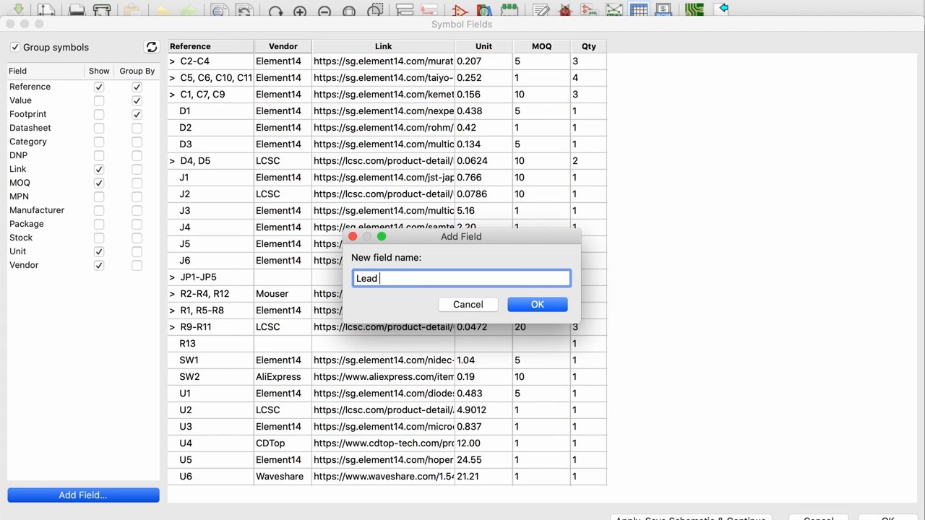
{"action": "type", "text": "times"}
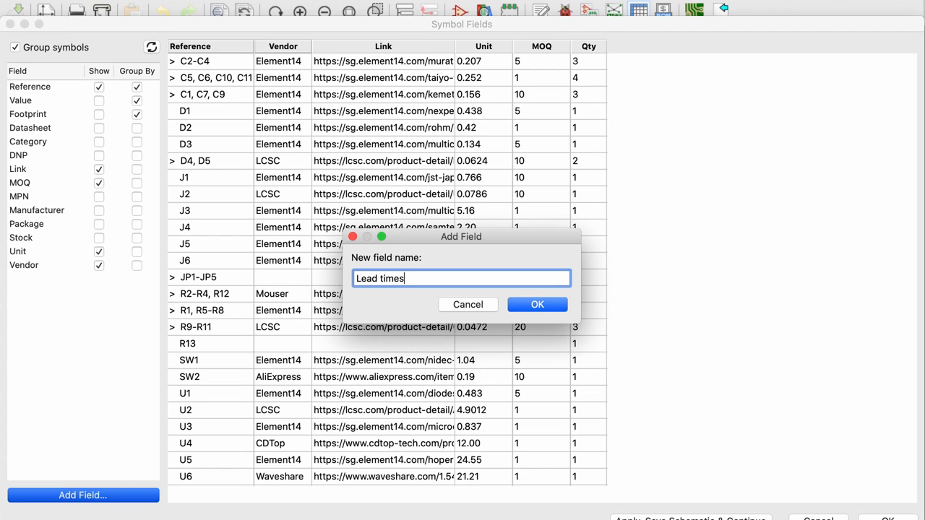
{"action": "double_click", "coordinate": [380, 278]}
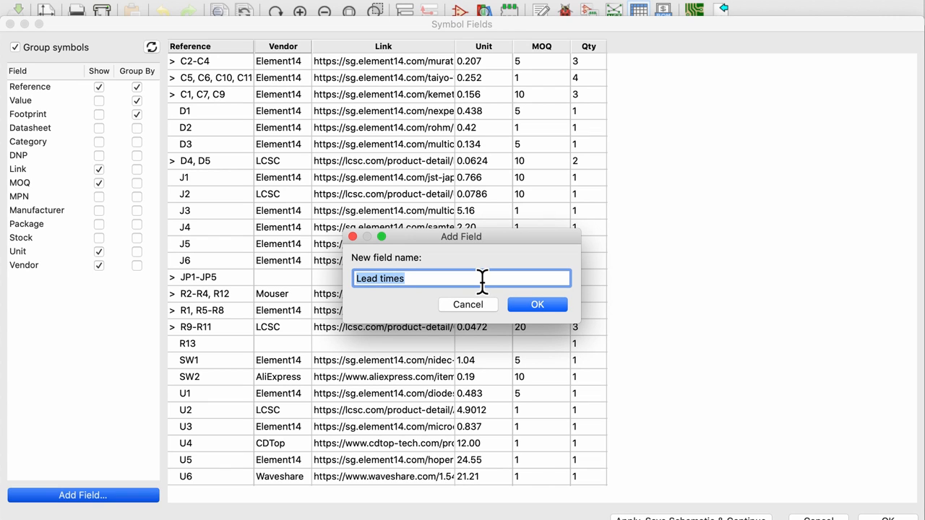
{"action": "mouse_move", "coordinate": [506, 300]}
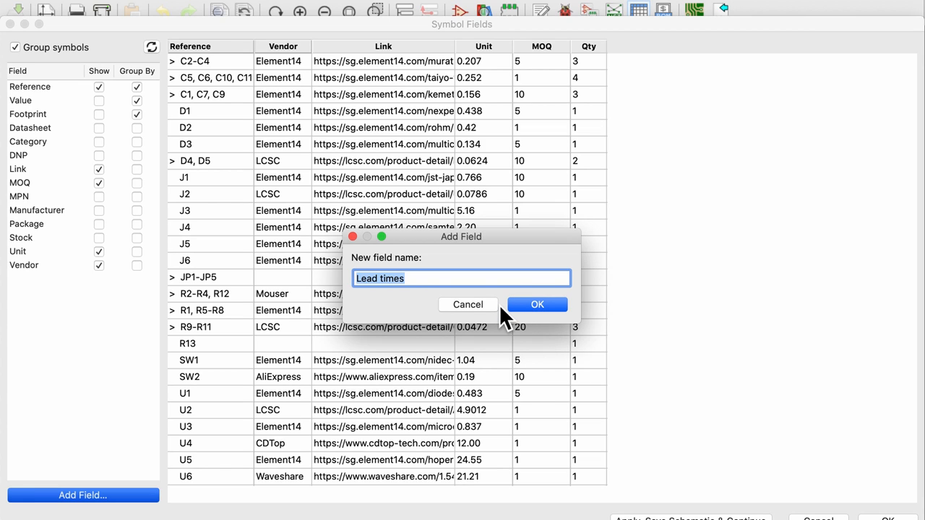
{"action": "mouse_move", "coordinate": [491, 315]}
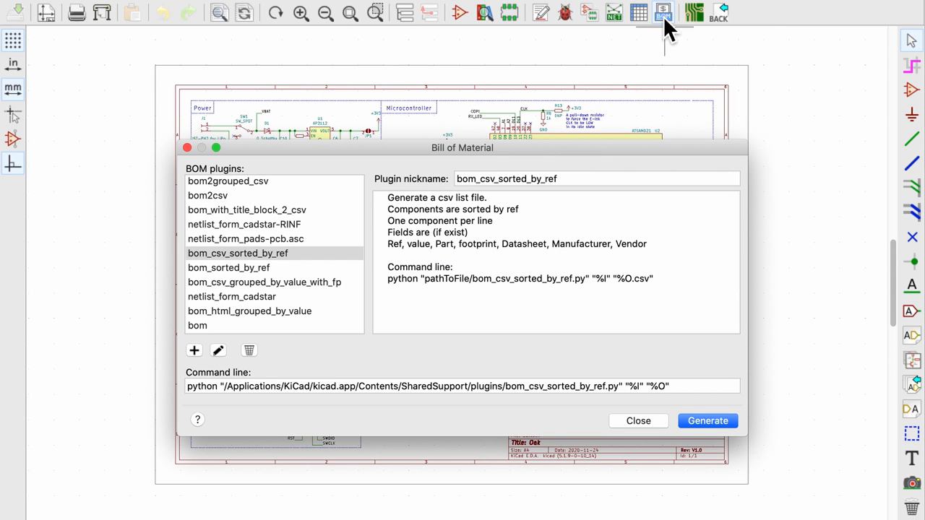
{"action": "mouse_move", "coordinate": [312, 271]}
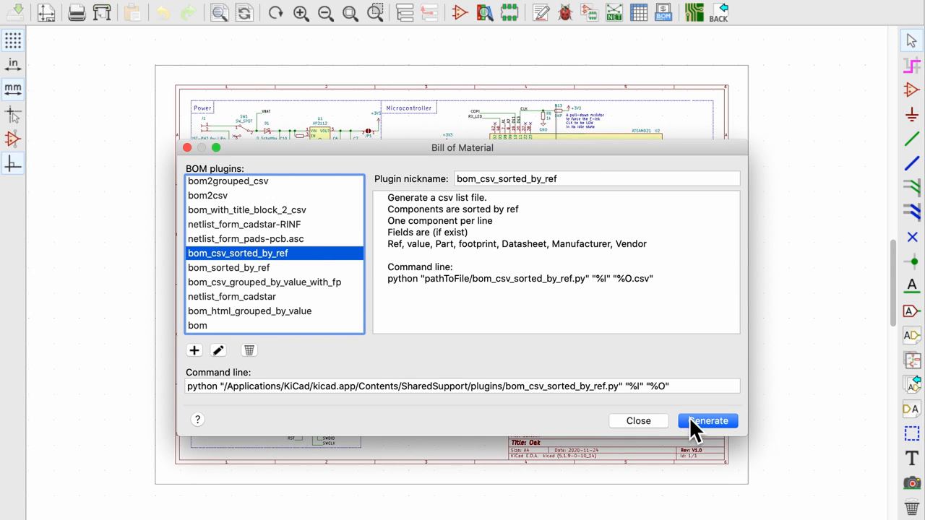
- Generate the bill of materials CSV with bom_csv_sorted_by_ref
{"action": "left_click", "coordinate": [707, 422]}
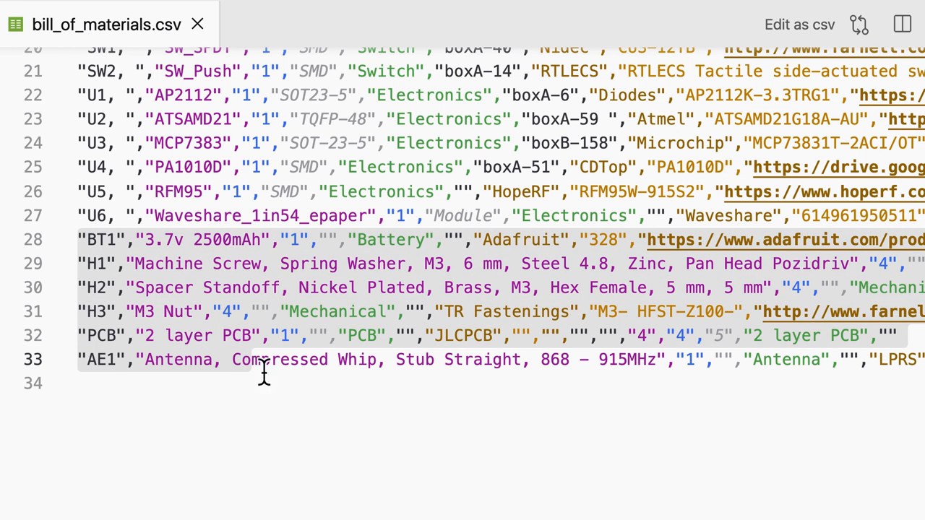
- Inspect the last rows of bill_of_materials.csv in the editor
{"action": "left_click", "coordinate": [799, 23]}
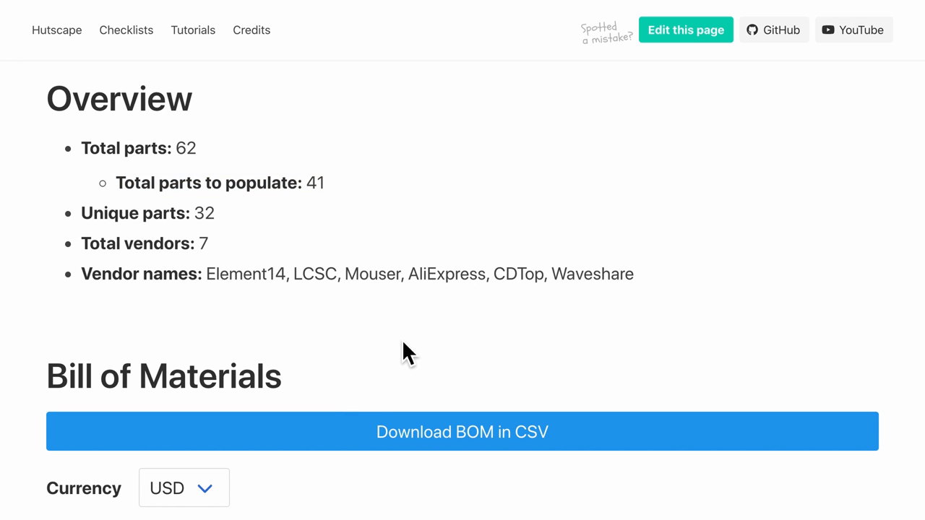
- Scroll through the Hutscape Bill of Materials table reviewing components, costs and vendors
{"action": "scroll", "scroll_direction": "down", "scroll_amount": 3}
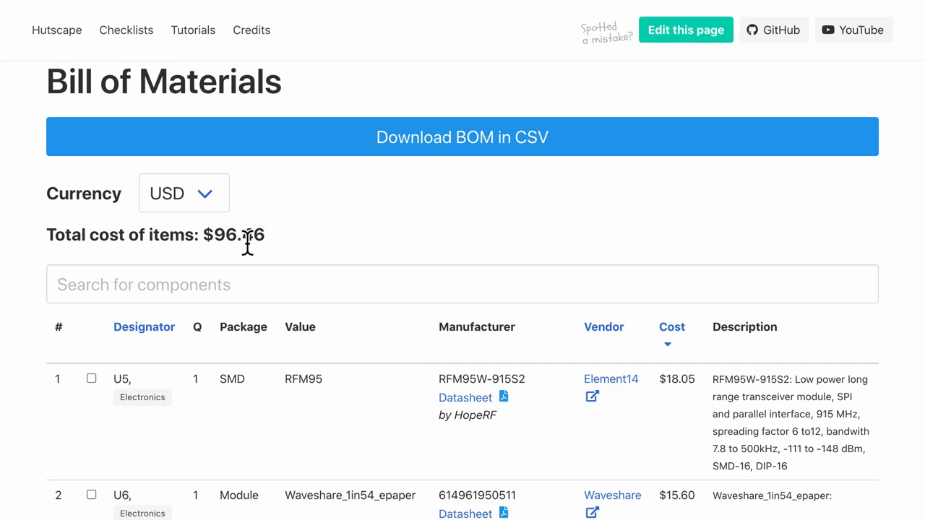
{"action": "mouse_move", "coordinate": [339, 300]}
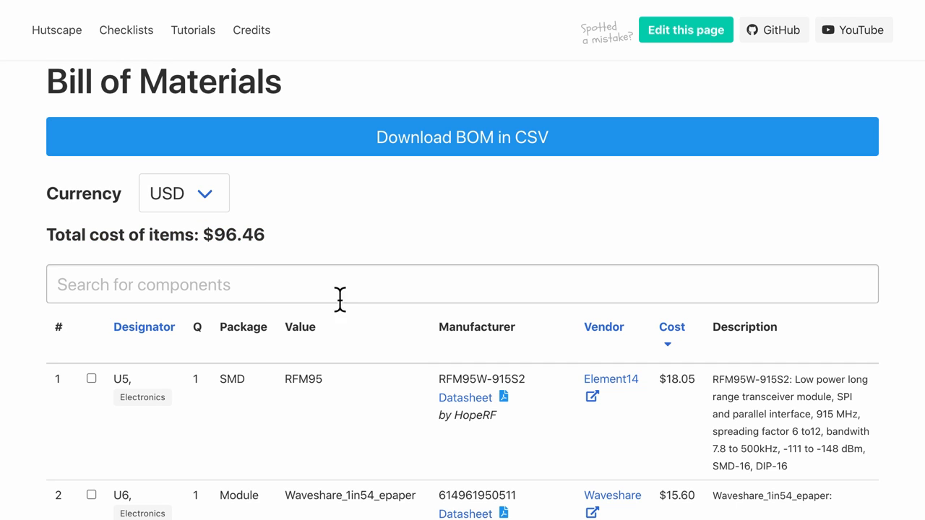
{"action": "scroll", "scroll_direction": "down", "scroll_amount": 3}
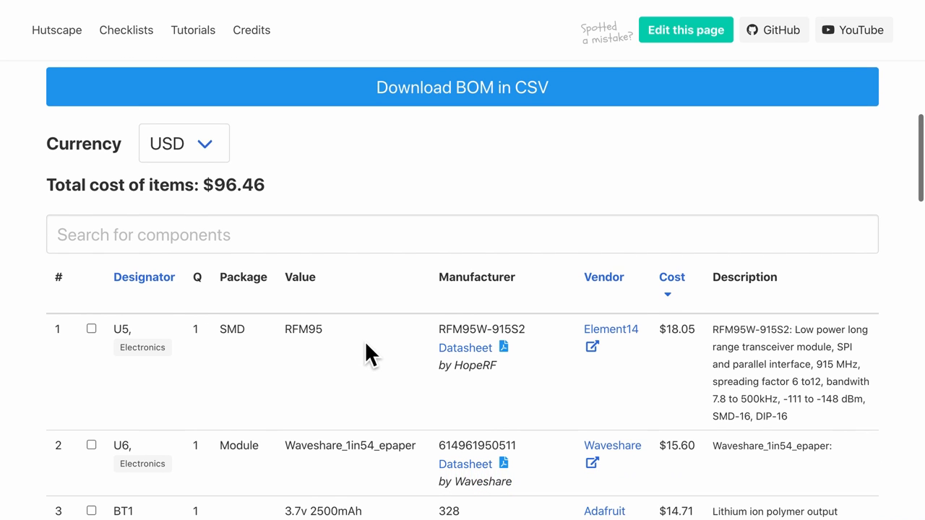
{"action": "left_click", "coordinate": [671, 277]}
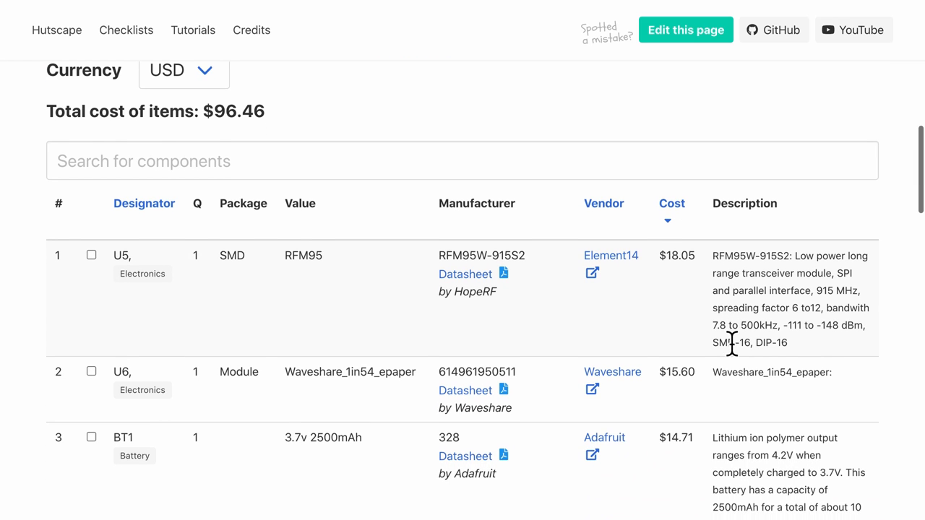
{"action": "scroll", "scroll_direction": "down", "scroll_amount": 3}
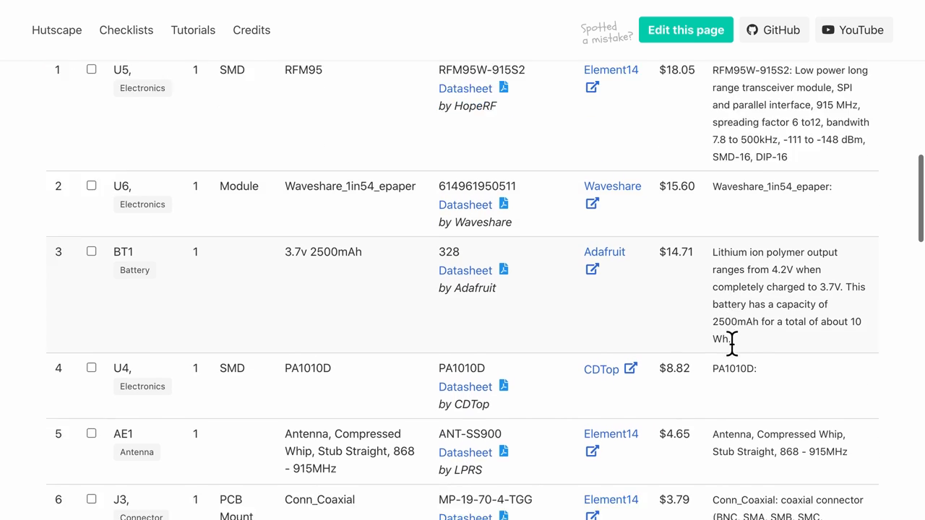
{"action": "scroll", "scroll_direction": "down", "scroll_amount": 3}
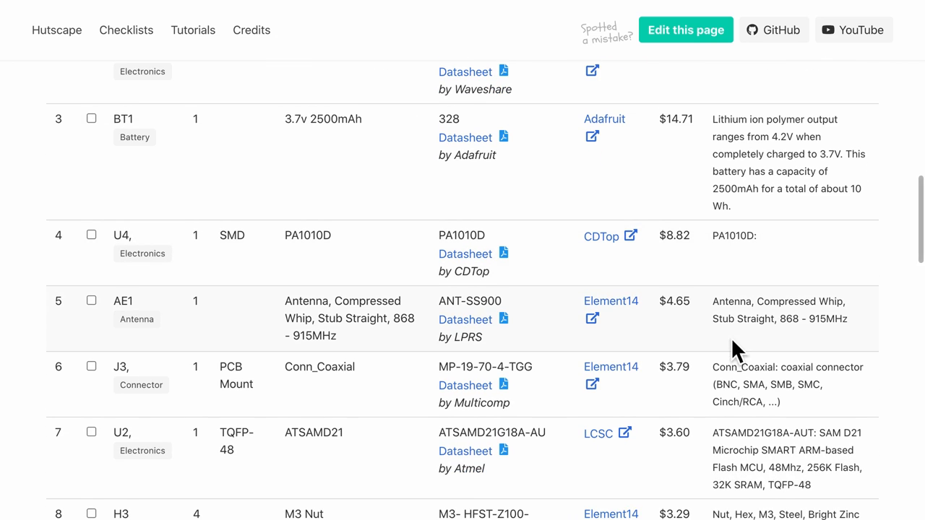
{"action": "scroll", "scroll_direction": "down", "scroll_amount": 3}
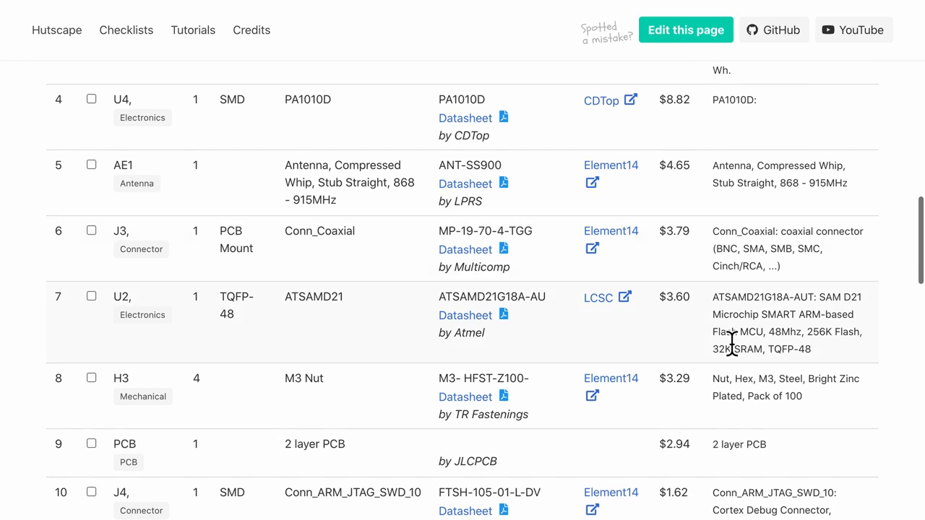
{"action": "scroll", "scroll_direction": "down", "scroll_amount": 3}
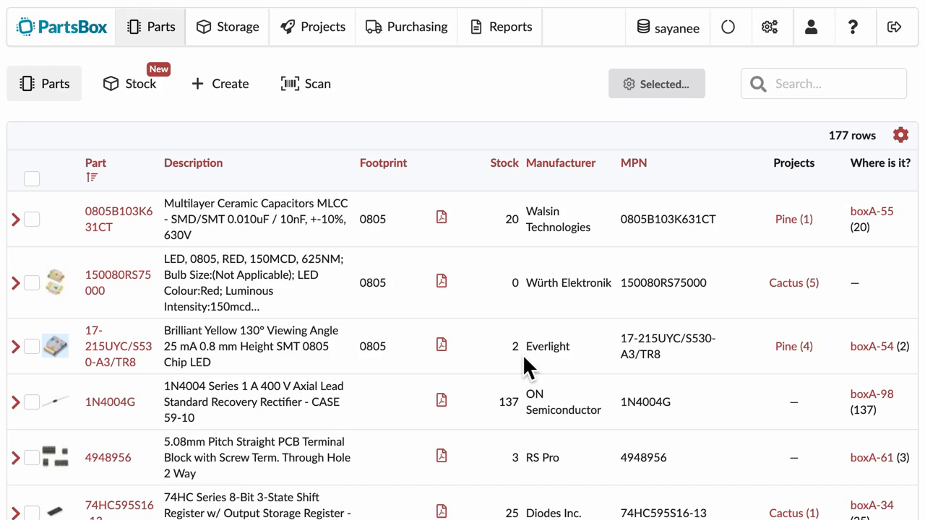
{"action": "mouse_move", "coordinate": [441, 477]}
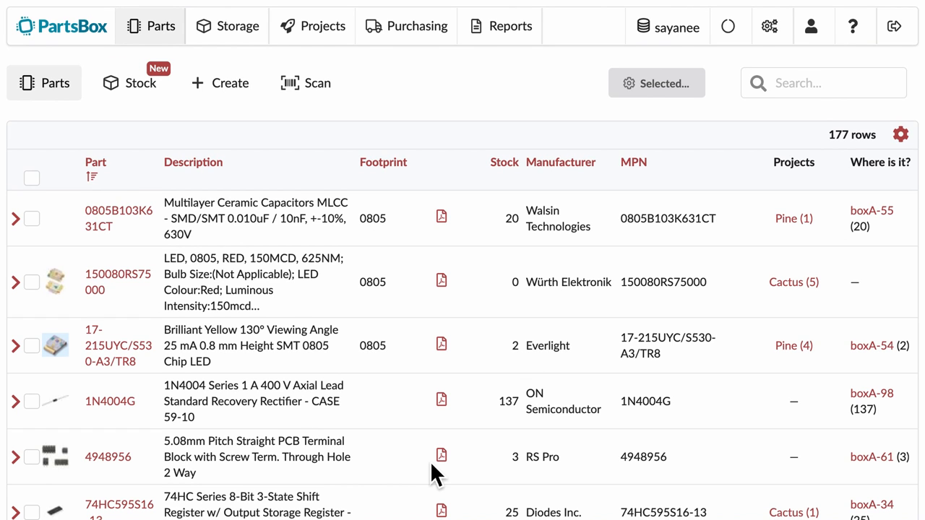
- Scroll the PartsBox parts inventory of 177 parts with stock counts and projects
{"action": "scroll", "scroll_direction": "down", "scroll_amount": 3}
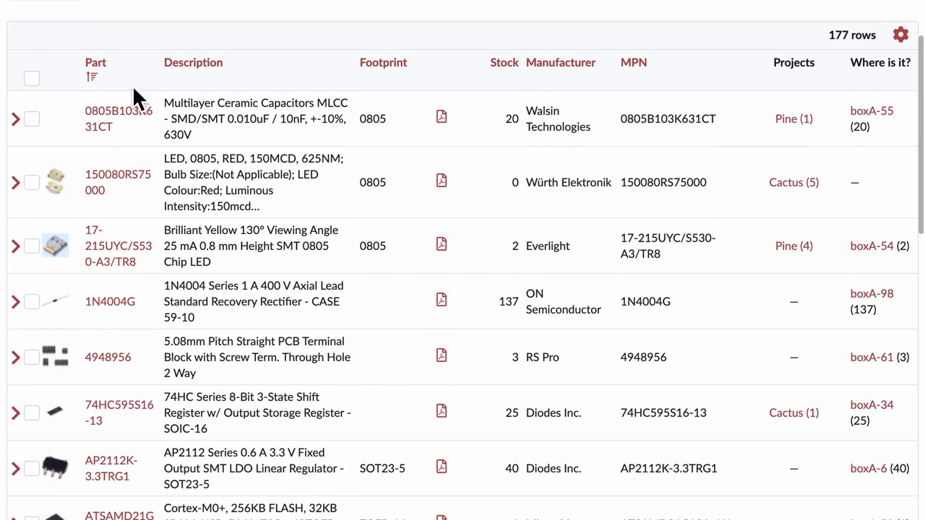
{"action": "mouse_move", "coordinate": [114, 212]}
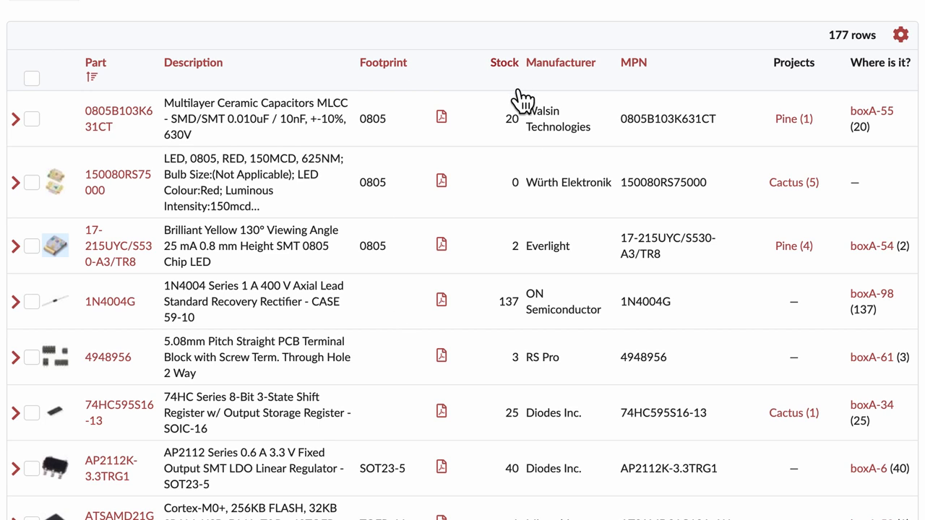
{"action": "mouse_move", "coordinate": [867, 83]}
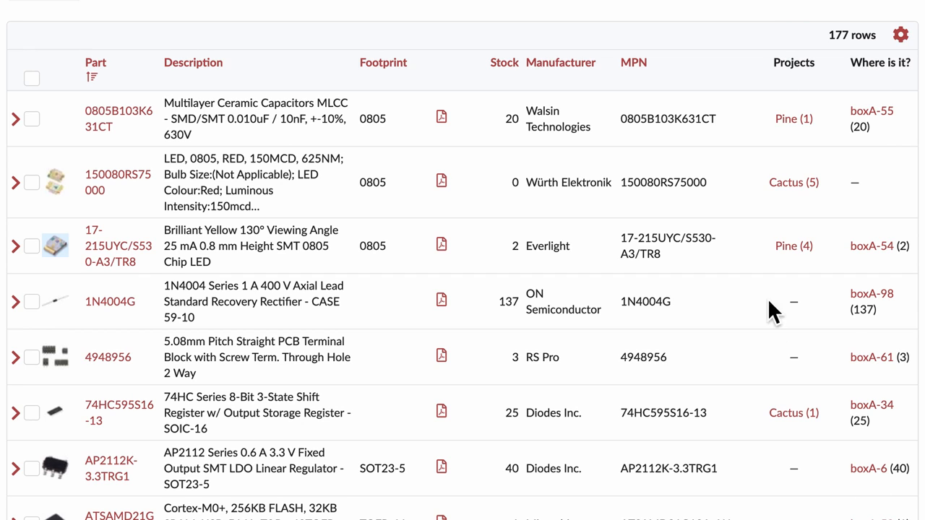
{"action": "mouse_move", "coordinate": [790, 463]}
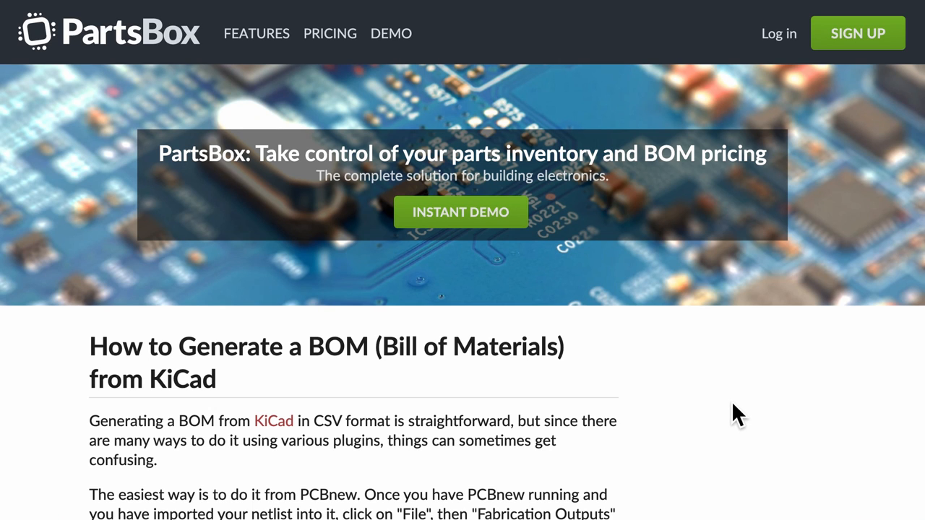
- Scroll through the PartsBox guide on generating a BOM from KiCad
{"action": "scroll", "scroll_direction": "down", "scroll_amount": 3}
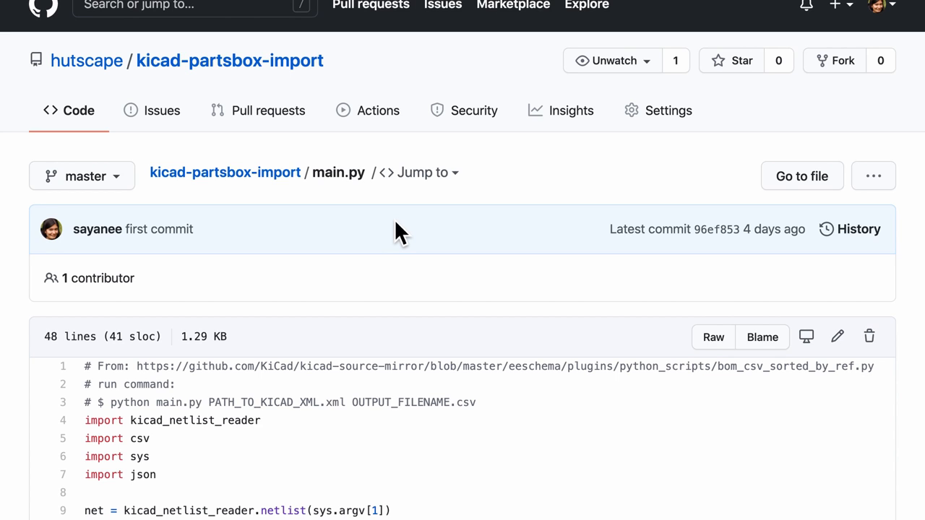
- Scroll main.py to the writerow code listing count, refs, footprint, quantity, MPN and description fields
{"action": "scroll", "scroll_direction": "down", "scroll_amount": 3}
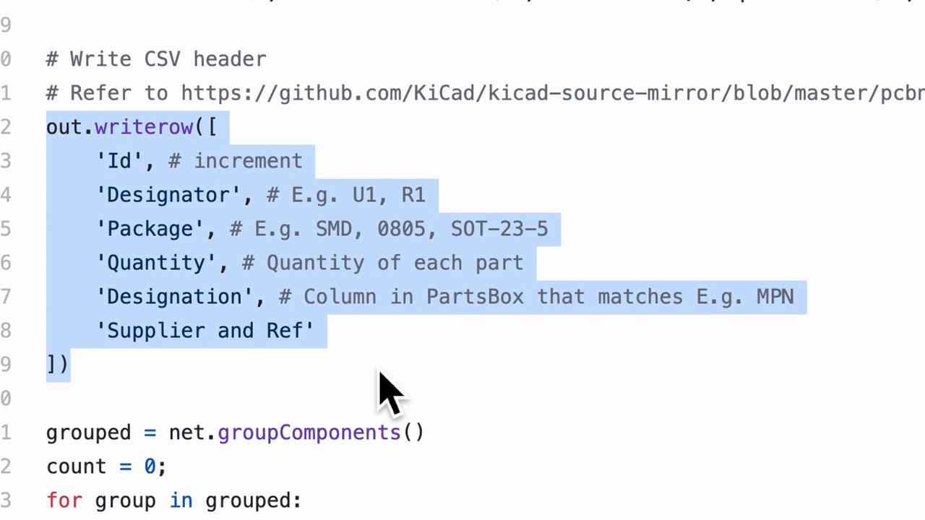
{"action": "mouse_move", "coordinate": [727, 16]}
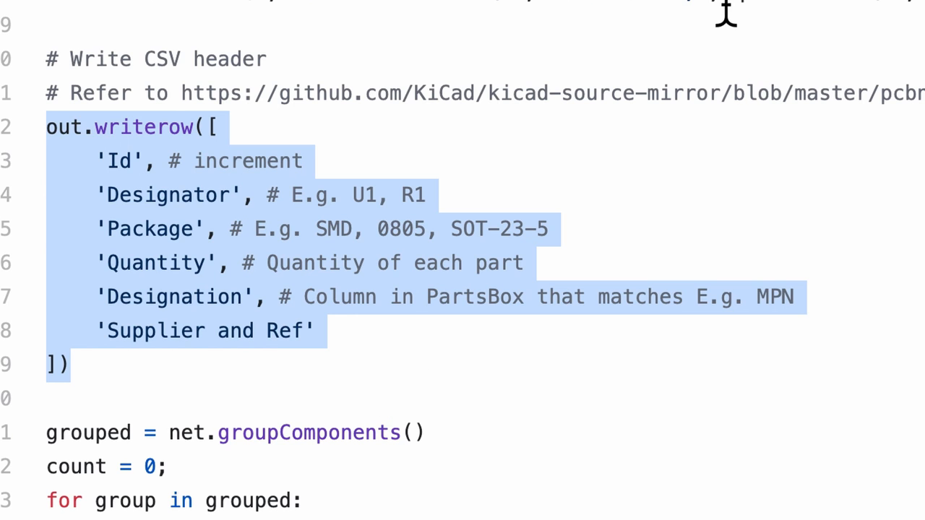
{"action": "scroll", "scroll_direction": "down", "scroll_amount": 3}
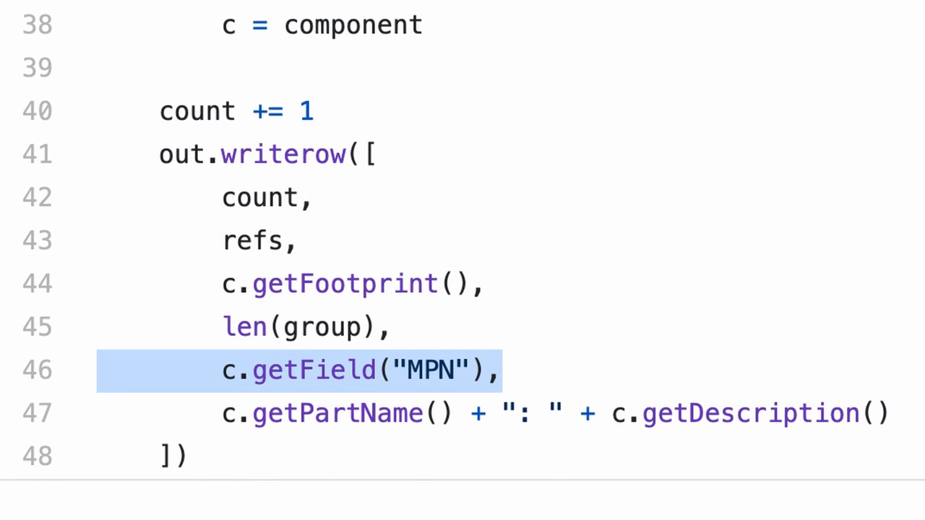
{"action": "mouse_move", "coordinate": [683, 437]}
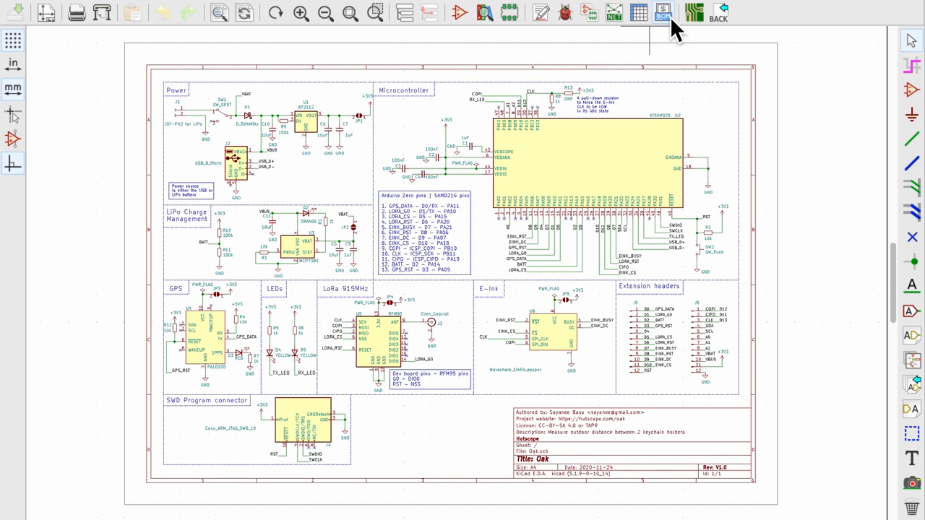
{"action": "mouse_move", "coordinate": [659, 18]}
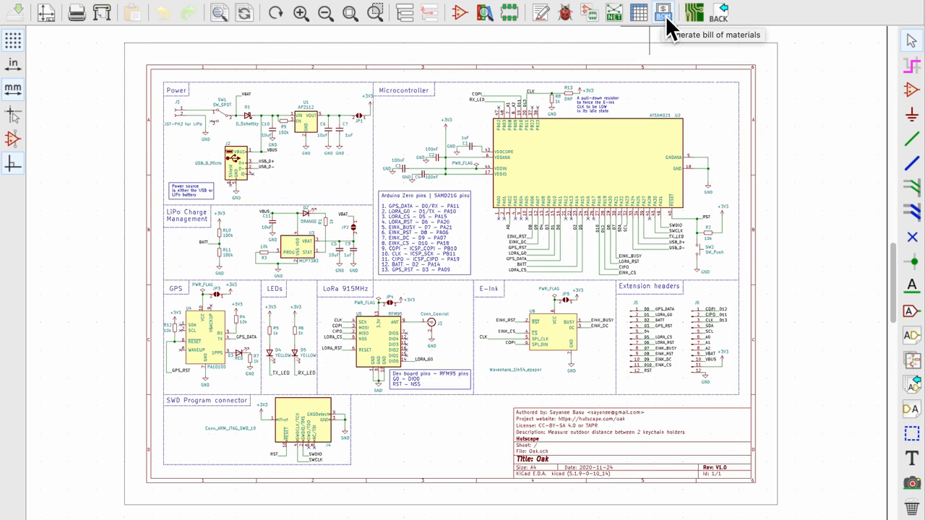
- Add a BOM plugin named partsbox-import that runs kicad-partsbox-import/main.py with python
{"action": "left_click", "coordinate": [661, 13]}
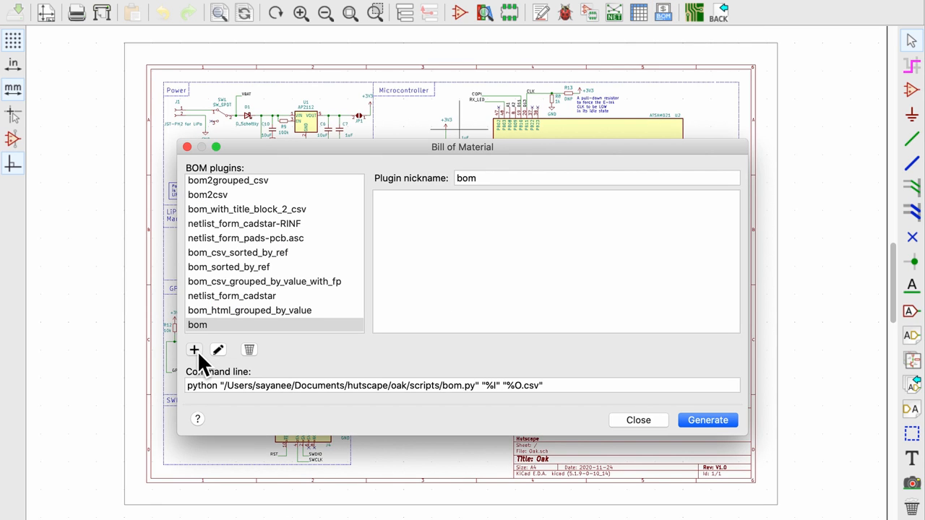
{"action": "left_click", "coordinate": [194, 350]}
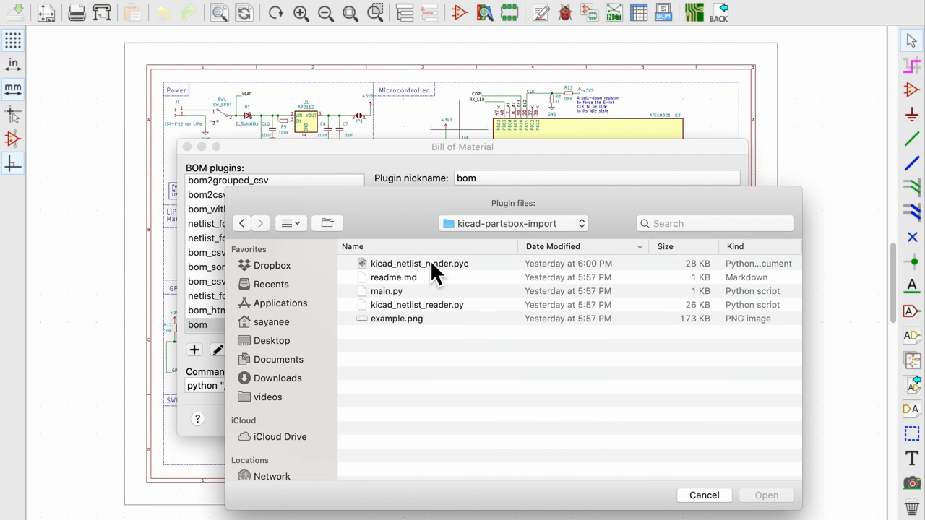
{"action": "mouse_move", "coordinate": [577, 279]}
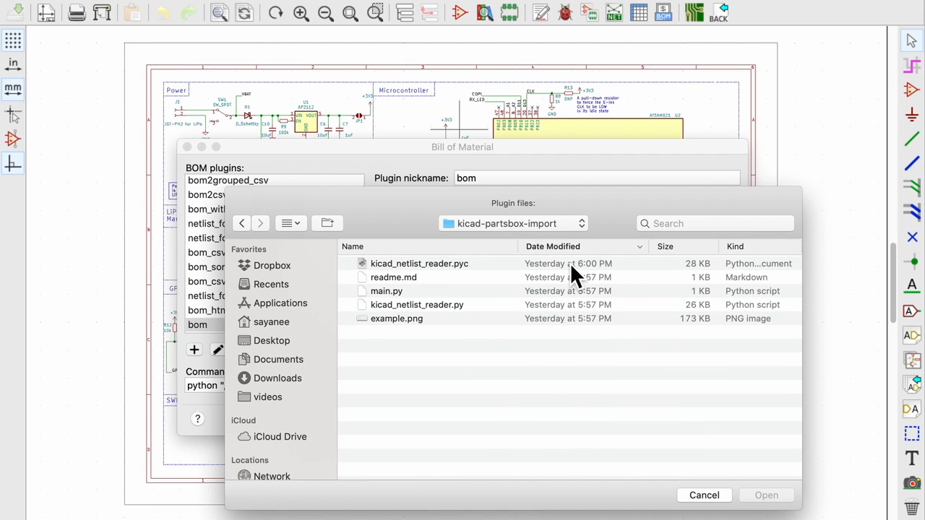
{"action": "left_click", "coordinate": [386, 291]}
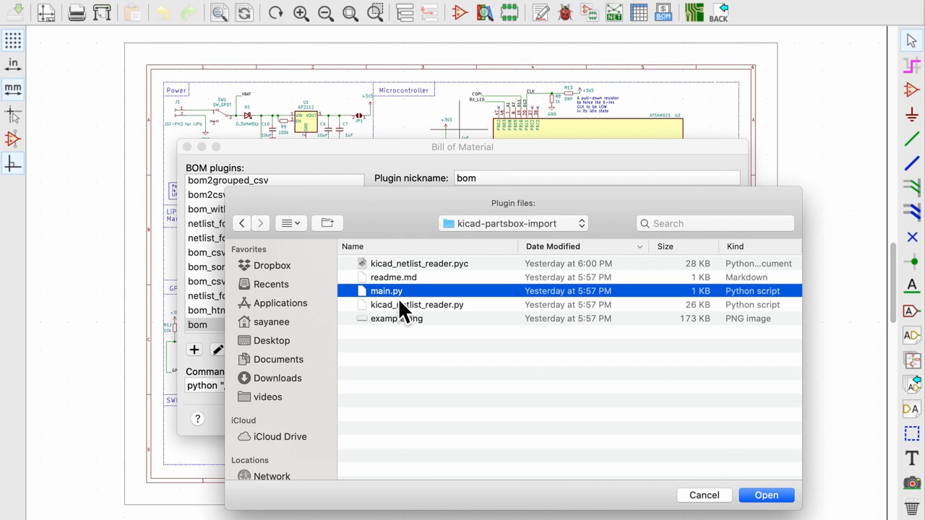
{"action": "mouse_move", "coordinate": [767, 495]}
{"action": "type", "text": "p"}
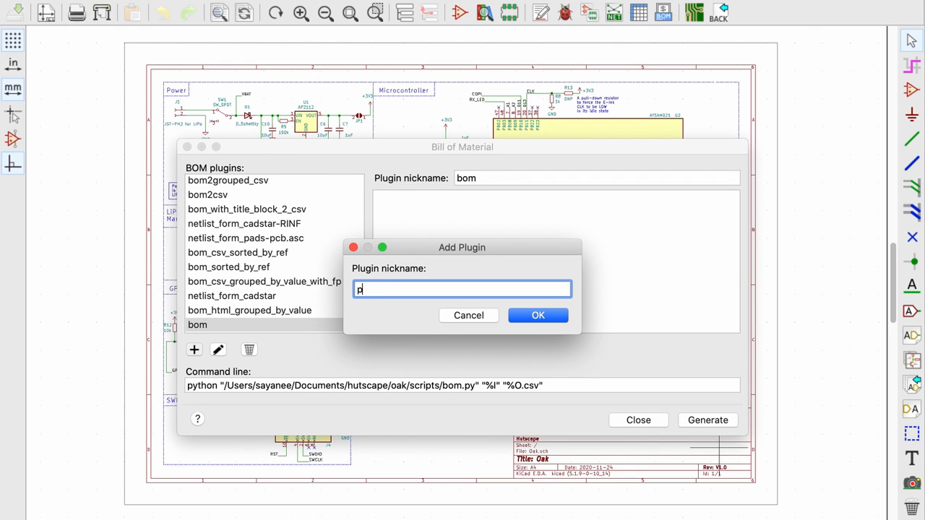
{"action": "type", "text": "artsbox-impor"}
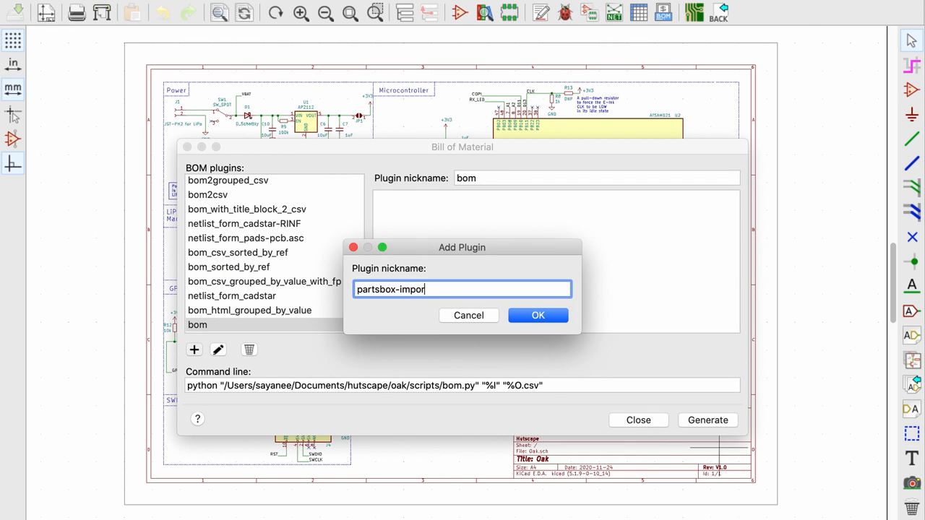
{"action": "left_click", "coordinate": [537, 315]}
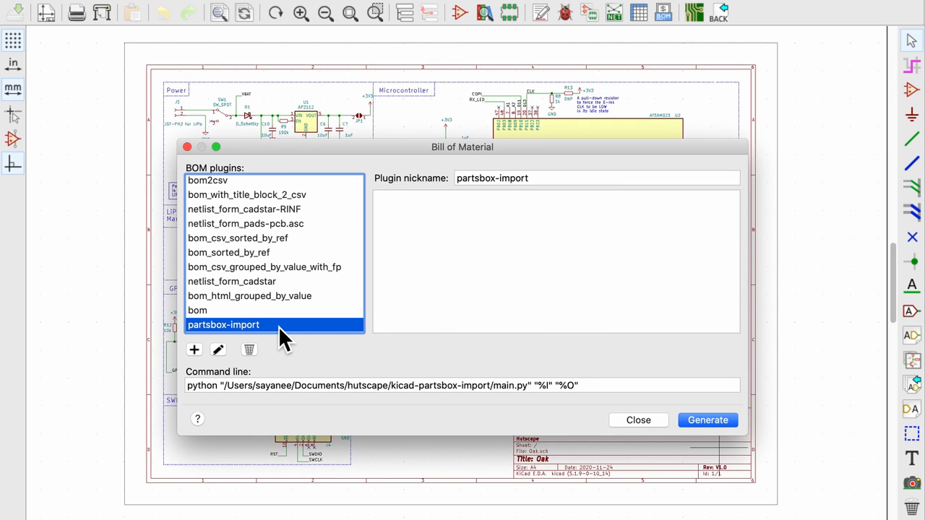
{"action": "mouse_move", "coordinate": [671, 464]}
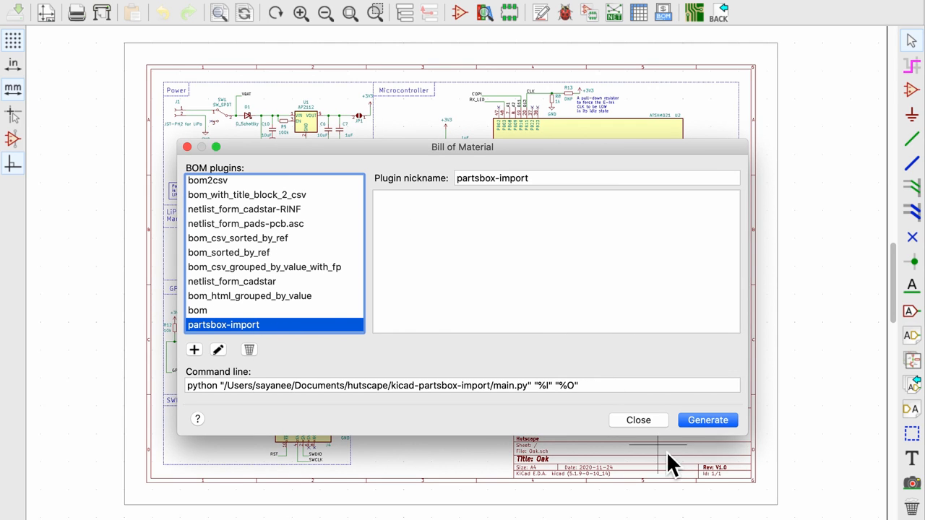
{"action": "left_click", "coordinate": [708, 420]}
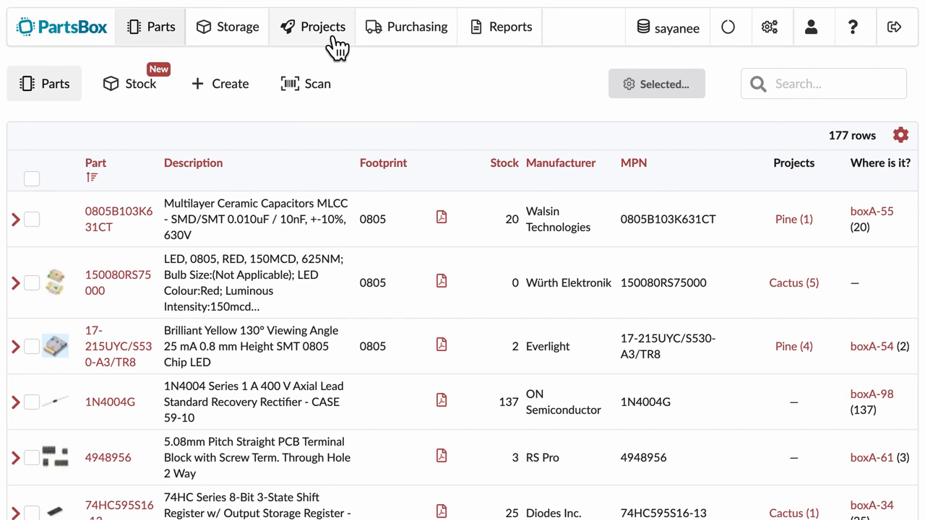
- From Projects > Import, upload Oak.csv from the hardware folder as an existing BOM
{"action": "left_click", "coordinate": [322, 27]}
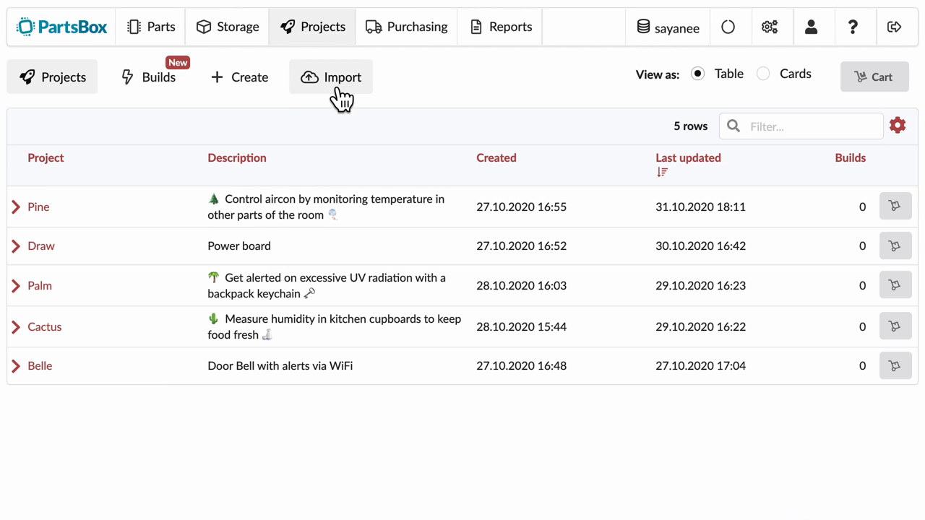
{"action": "left_click", "coordinate": [330, 77]}
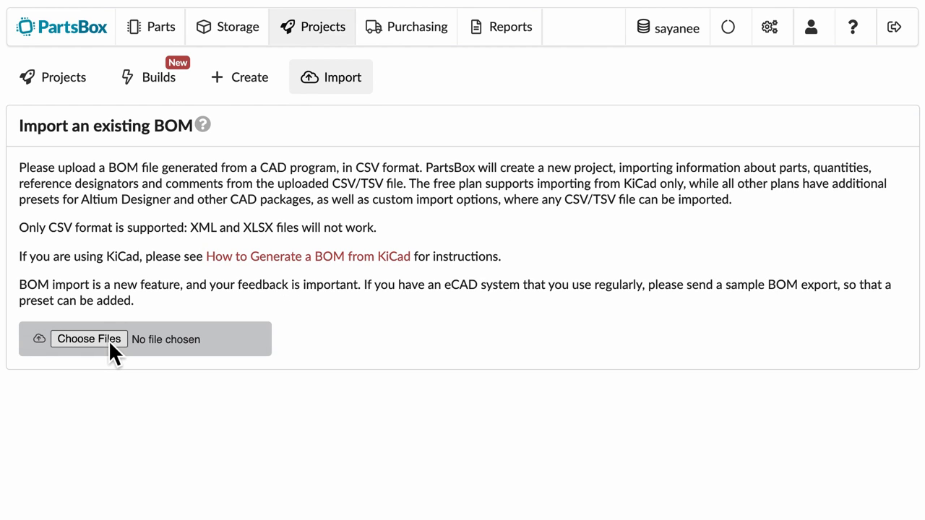
{"action": "left_click", "coordinate": [89, 339]}
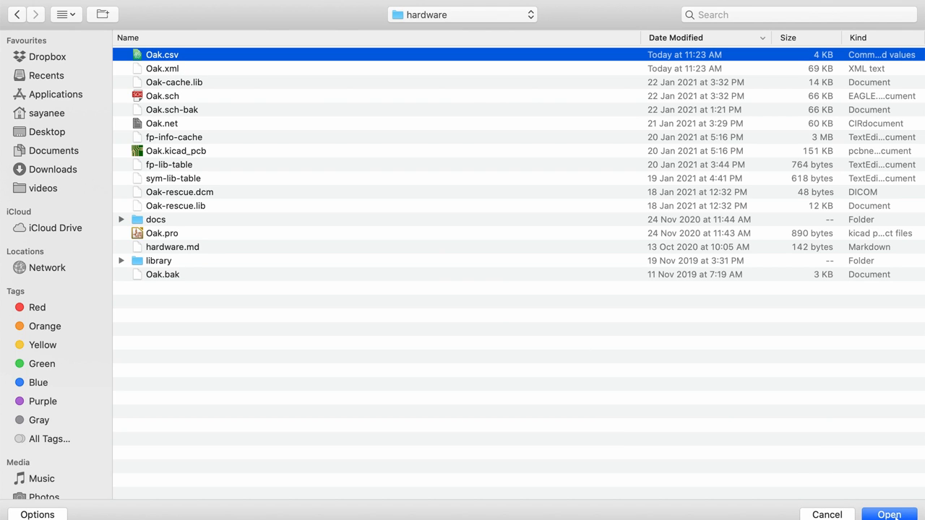
{"action": "left_click", "coordinate": [888, 514]}
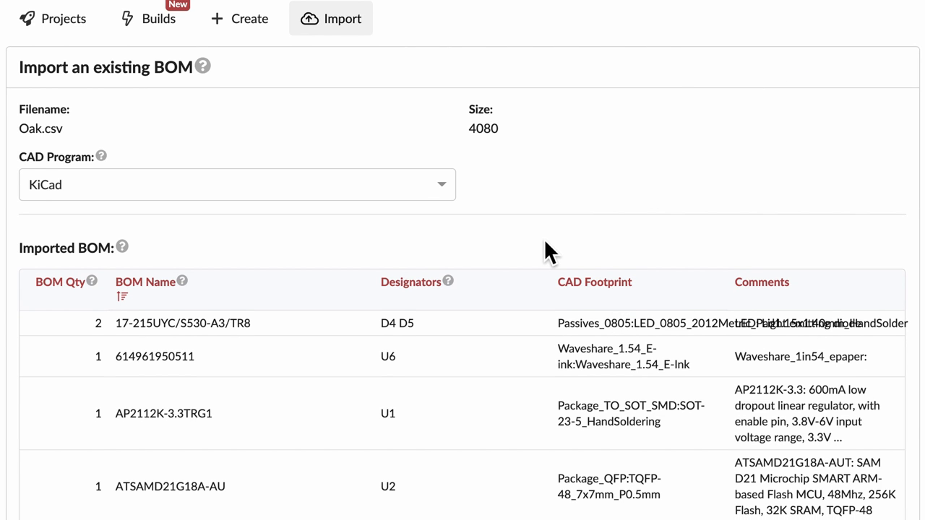
- Choose KiCad as the CAD program and confirm the import, creating project Oak
{"action": "scroll", "scroll_direction": "down", "scroll_amount": 3}
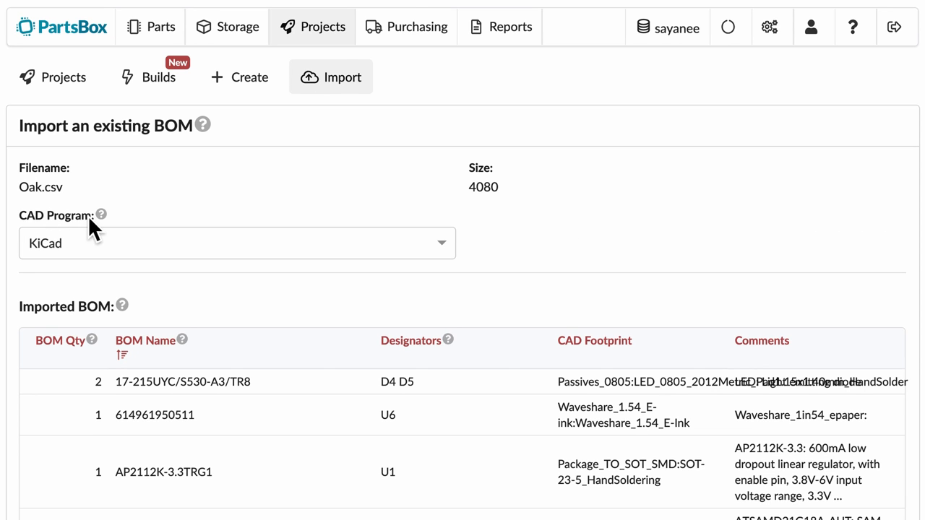
{"action": "left_click", "coordinate": [237, 243]}
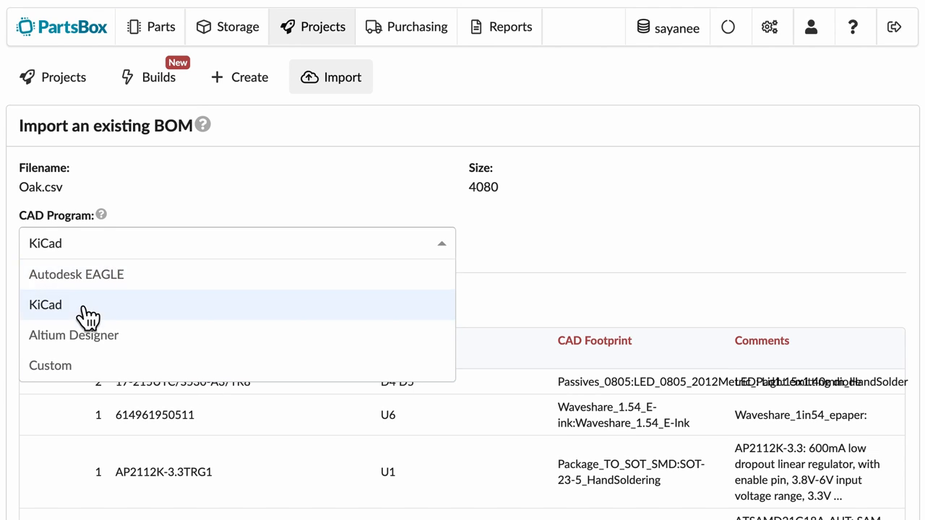
{"action": "left_click", "coordinate": [47, 304]}
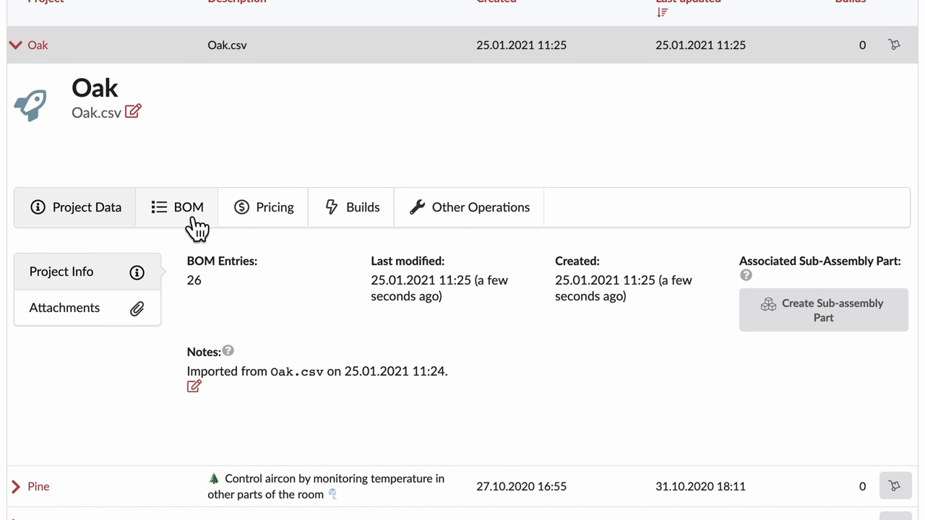
- Scroll the Oak BOM's 26 entries, noting stocked parts with locations and unlinked SW2, D3 and J5
{"action": "left_click", "coordinate": [188, 208]}
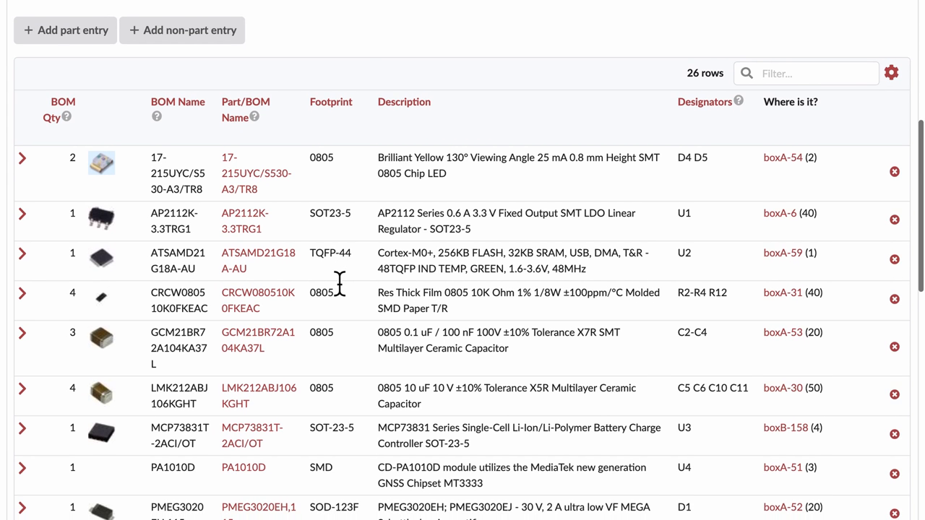
{"action": "scroll", "scroll_direction": "down", "scroll_amount": 3}
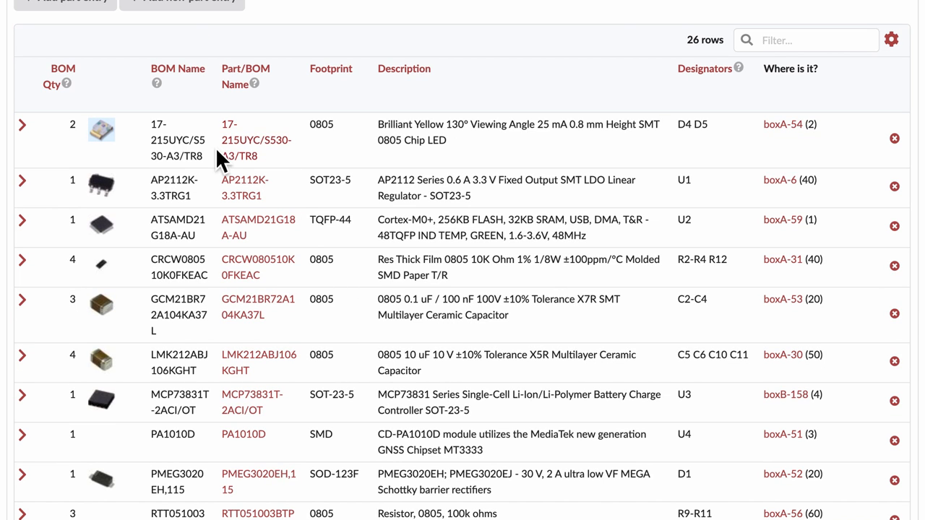
{"action": "scroll", "scroll_direction": "down", "scroll_amount": 3}
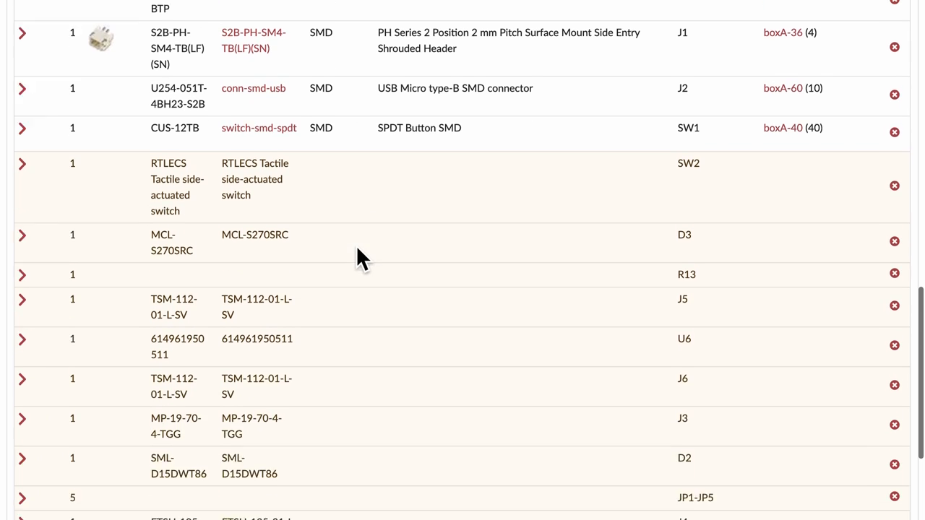
{"action": "scroll", "scroll_direction": "down", "scroll_amount": 3}
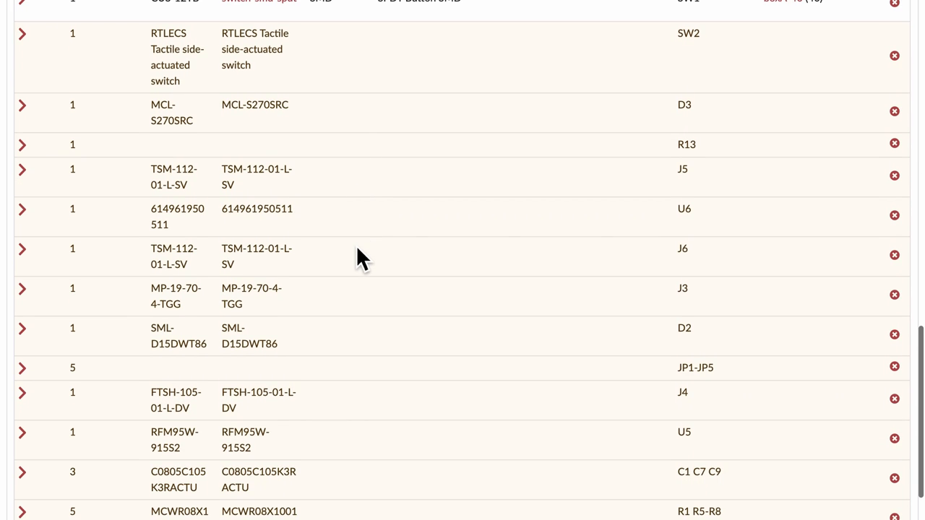
{"action": "scroll", "scroll_direction": "up", "scroll_amount": 3}
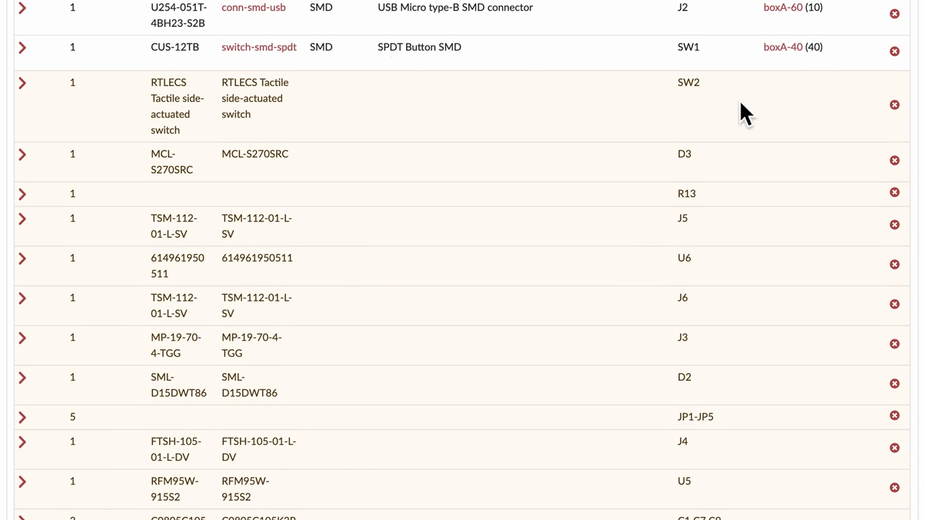
{"action": "scroll", "scroll_direction": "down", "scroll_amount": 3}
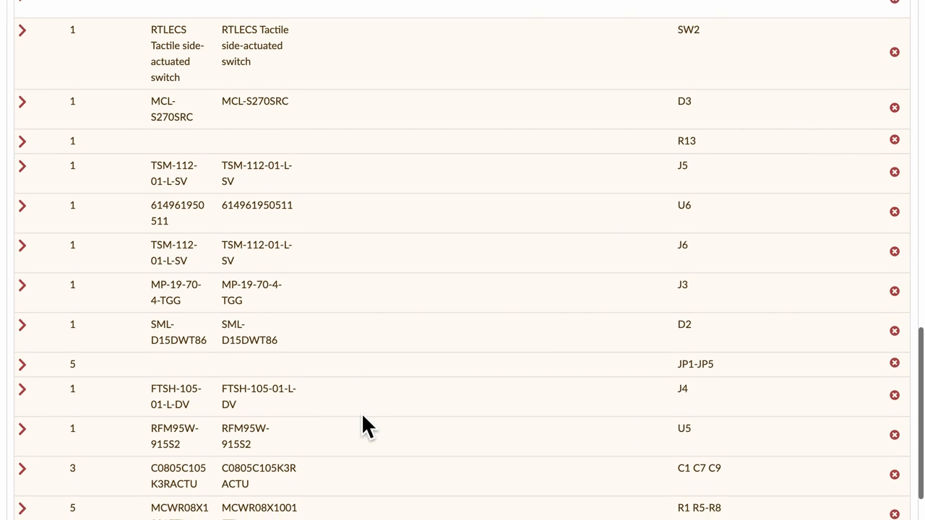
{"action": "scroll", "scroll_direction": "down", "scroll_amount": 3}
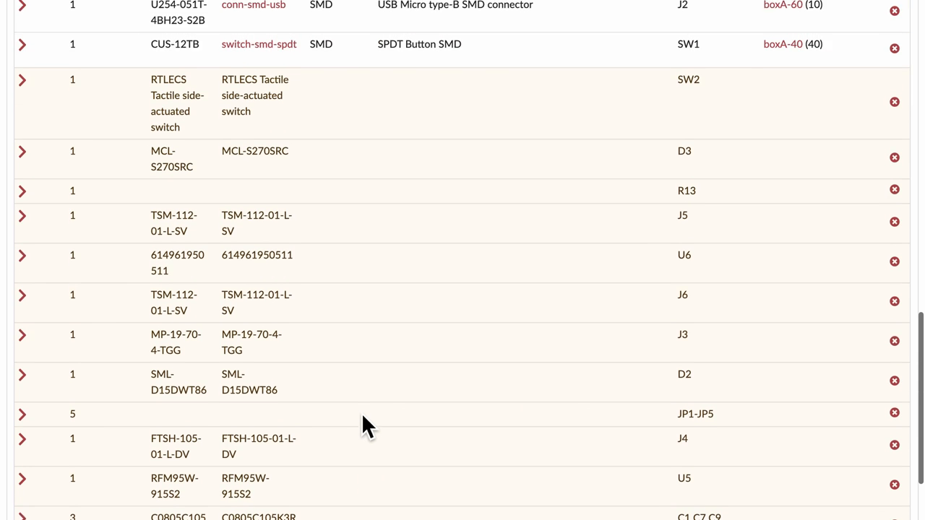
{"action": "scroll", "scroll_direction": "up", "scroll_amount": 3}
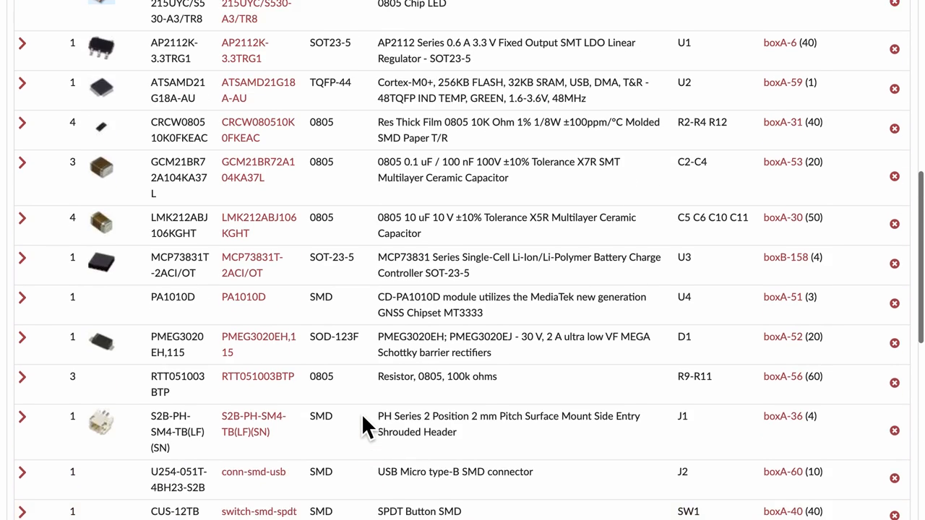
{"action": "scroll", "scroll_direction": "up", "scroll_amount": 3}
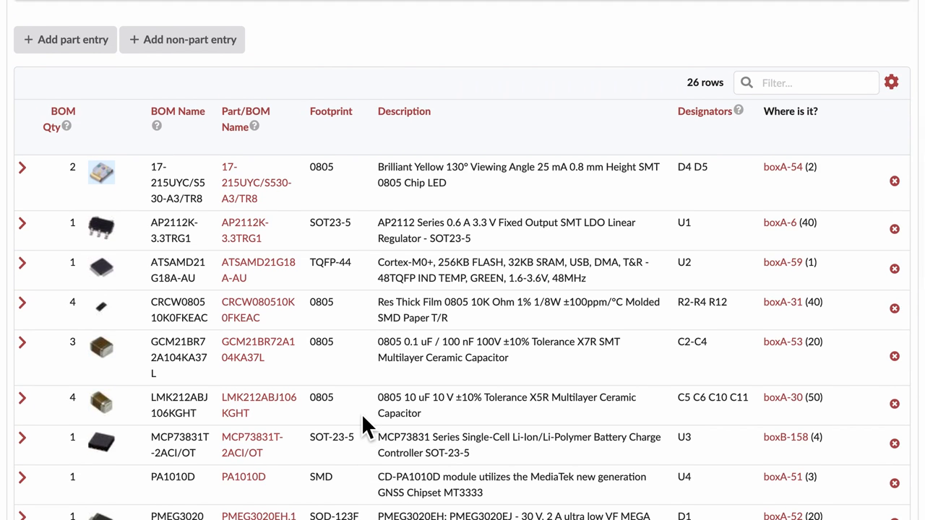
{"action": "scroll", "scroll_direction": "down", "scroll_amount": 3}
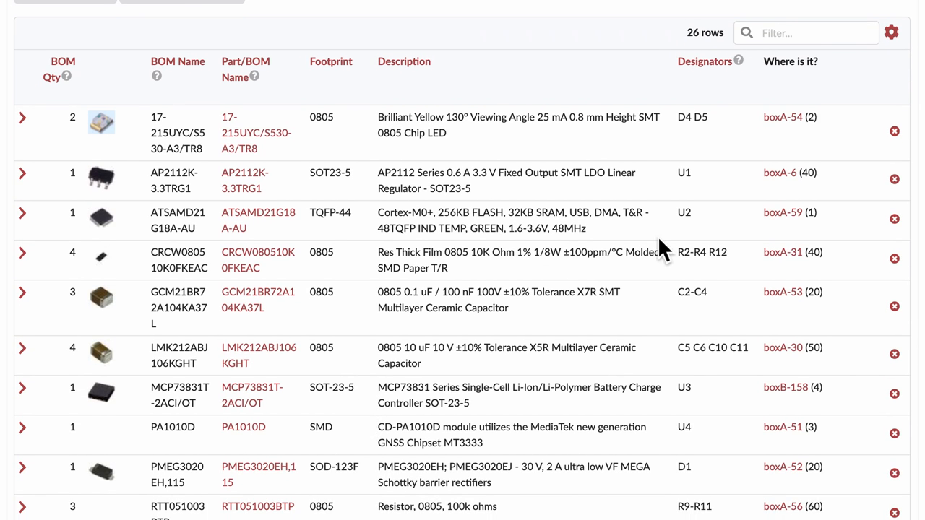
{"action": "mouse_move", "coordinate": [804, 377]}
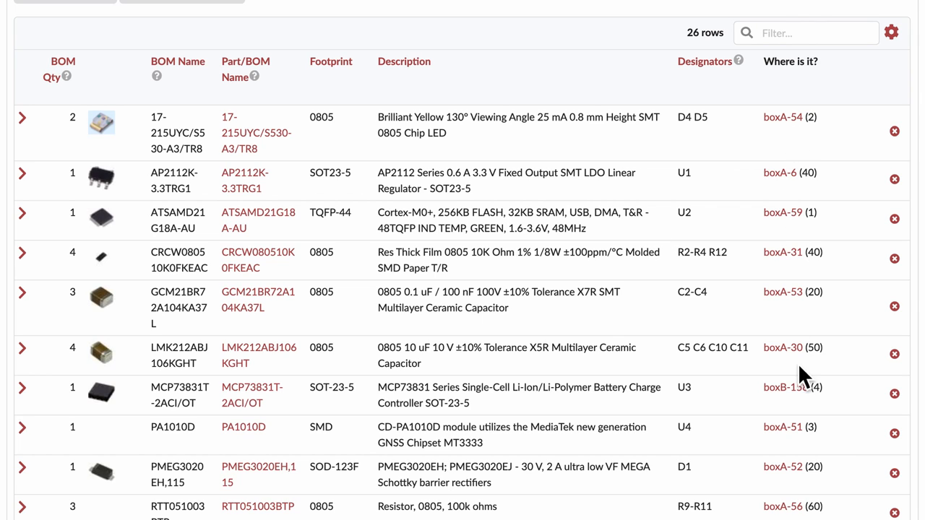
{"action": "scroll", "scroll_direction": "down", "scroll_amount": 3}
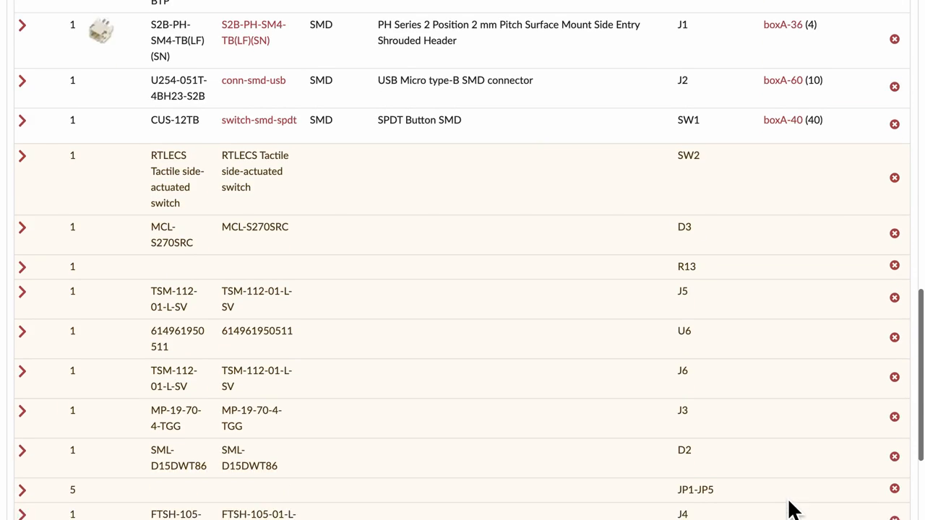
{"action": "scroll", "scroll_direction": "down", "scroll_amount": 3}
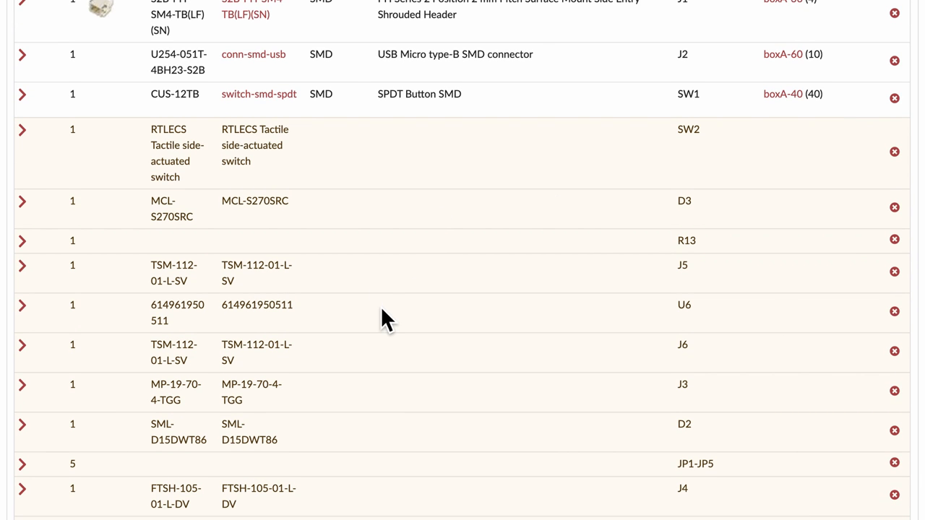